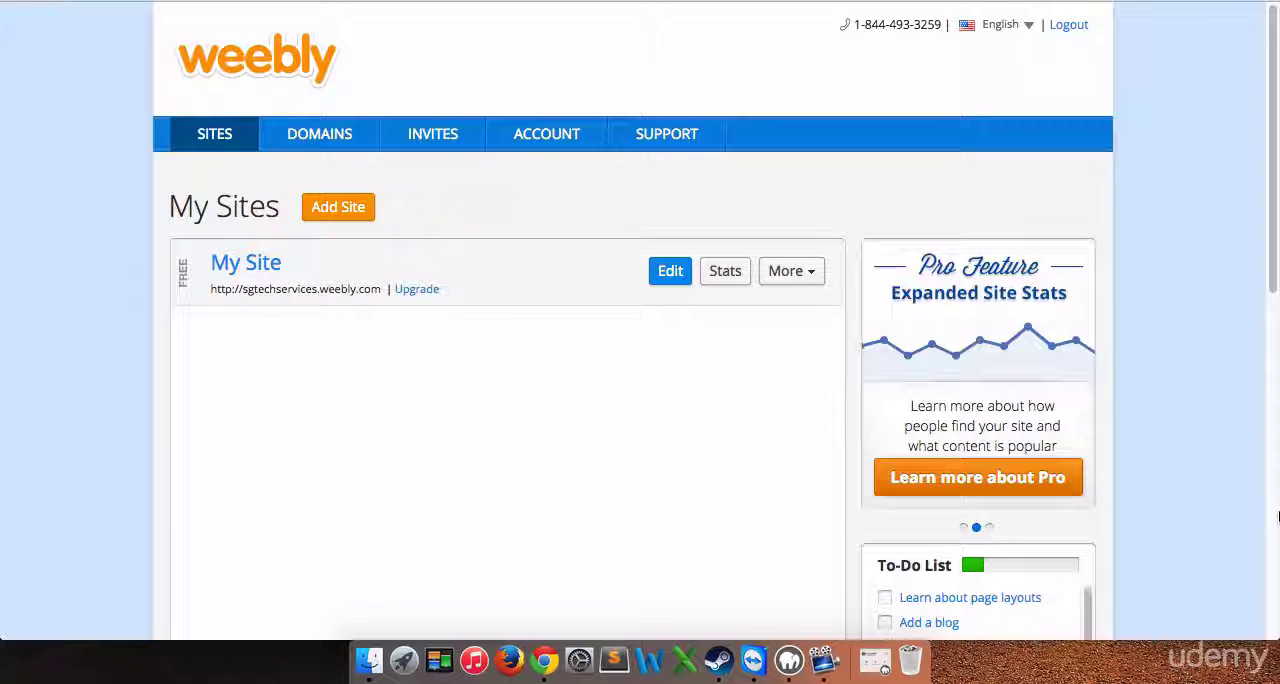
{"action": "mouse_move", "coordinate": [727, 446]}
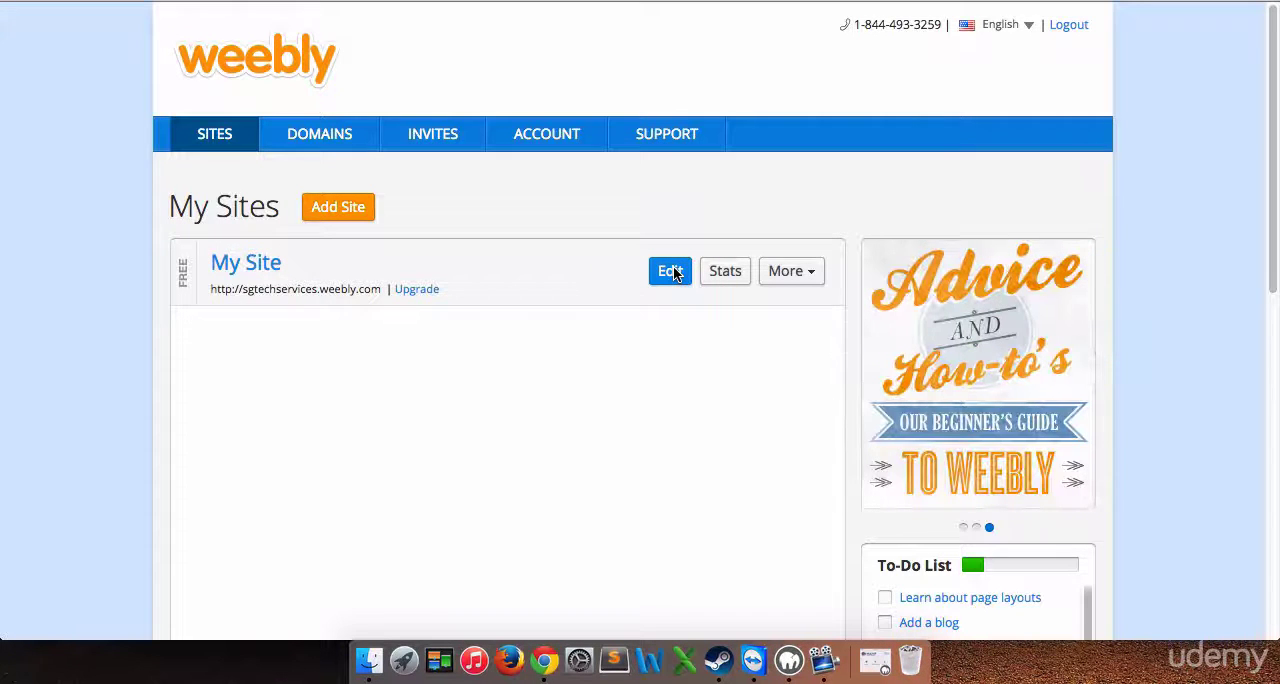
Start opening the free site 'My Site' in the Weebly editor.
{"action": "left_click", "coordinate": [669, 271]}
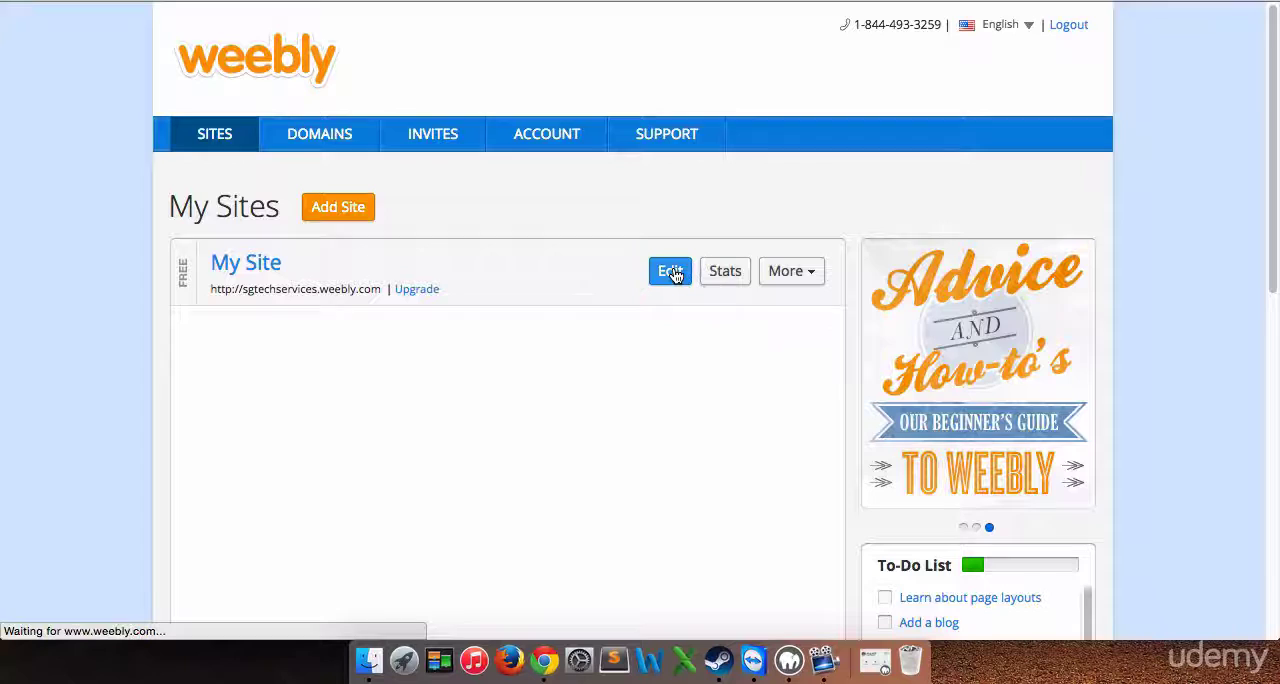
Load the My Site editor and scroll the Site Planner sidebar down to Grow.
{"action": "left_click", "coordinate": [669, 271]}
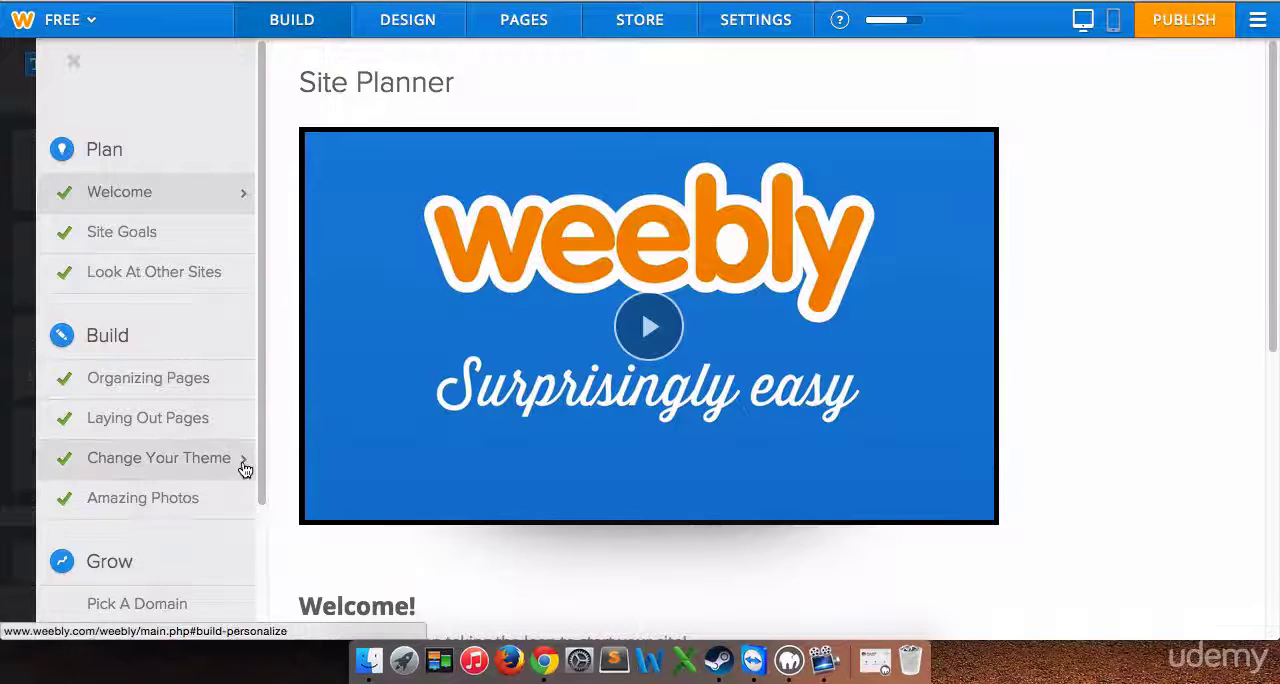
{"action": "scroll", "scroll_direction": "down", "scroll_amount": 3}
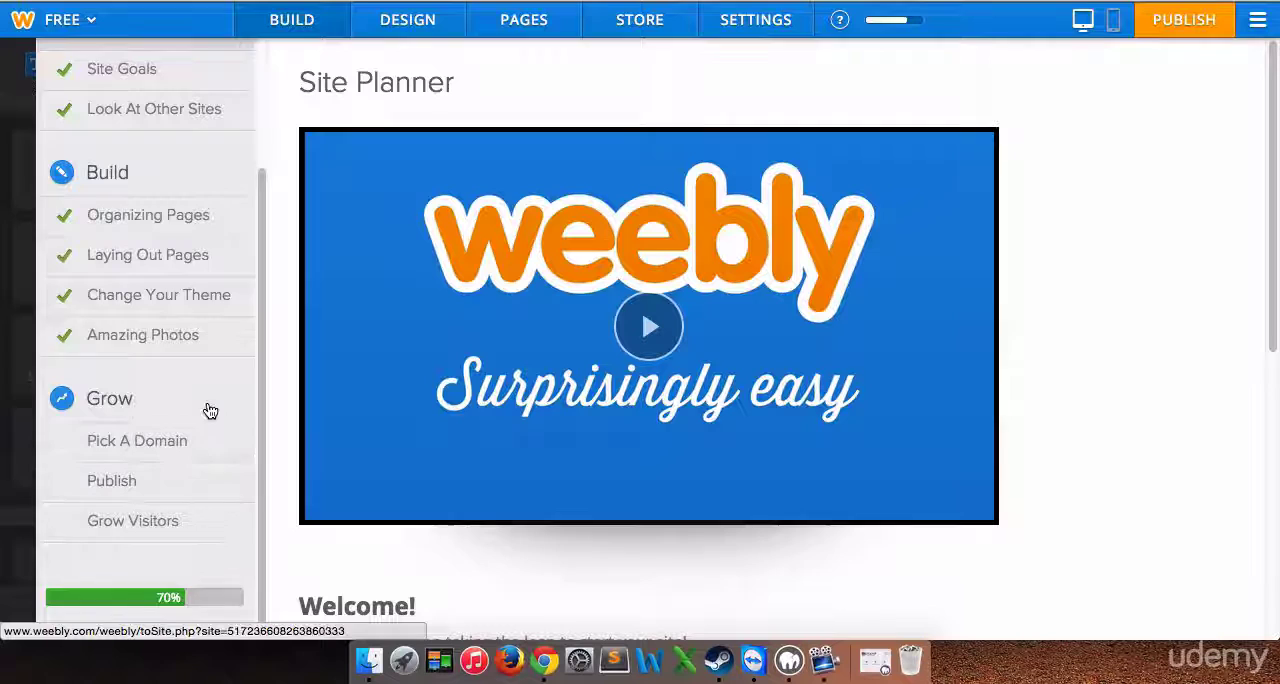
{"action": "mouse_move", "coordinate": [193, 426]}
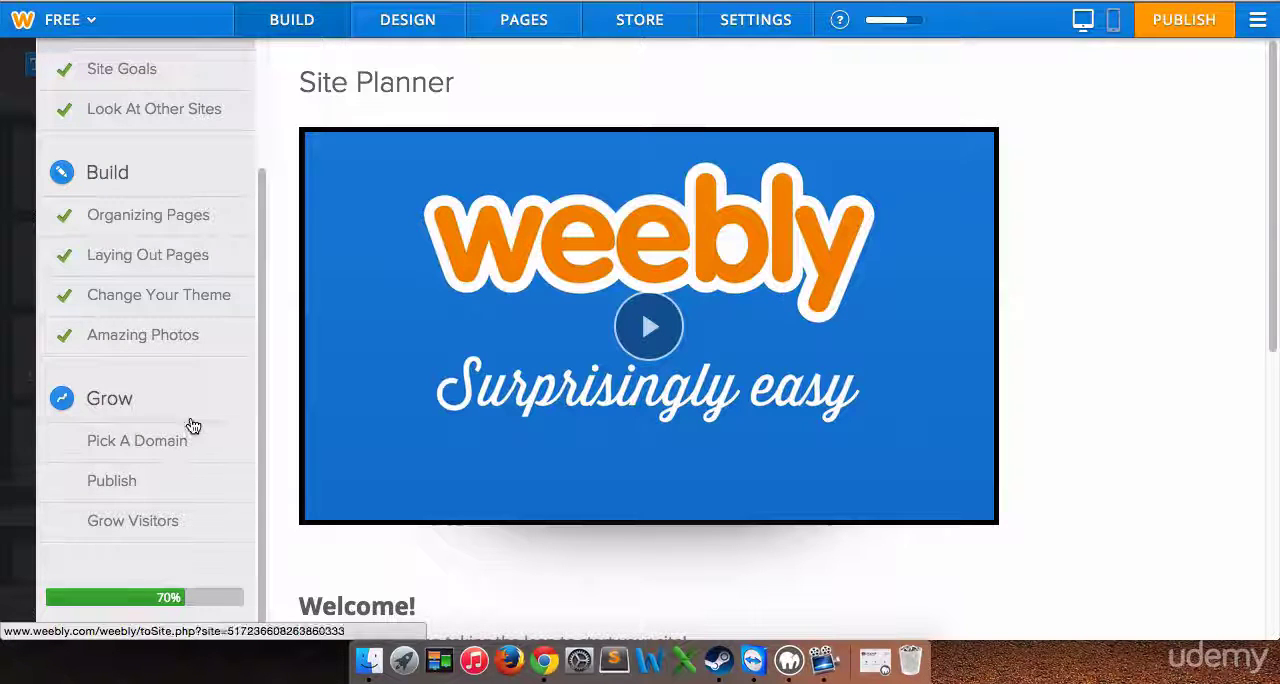
{"action": "mouse_move", "coordinate": [188, 415]}
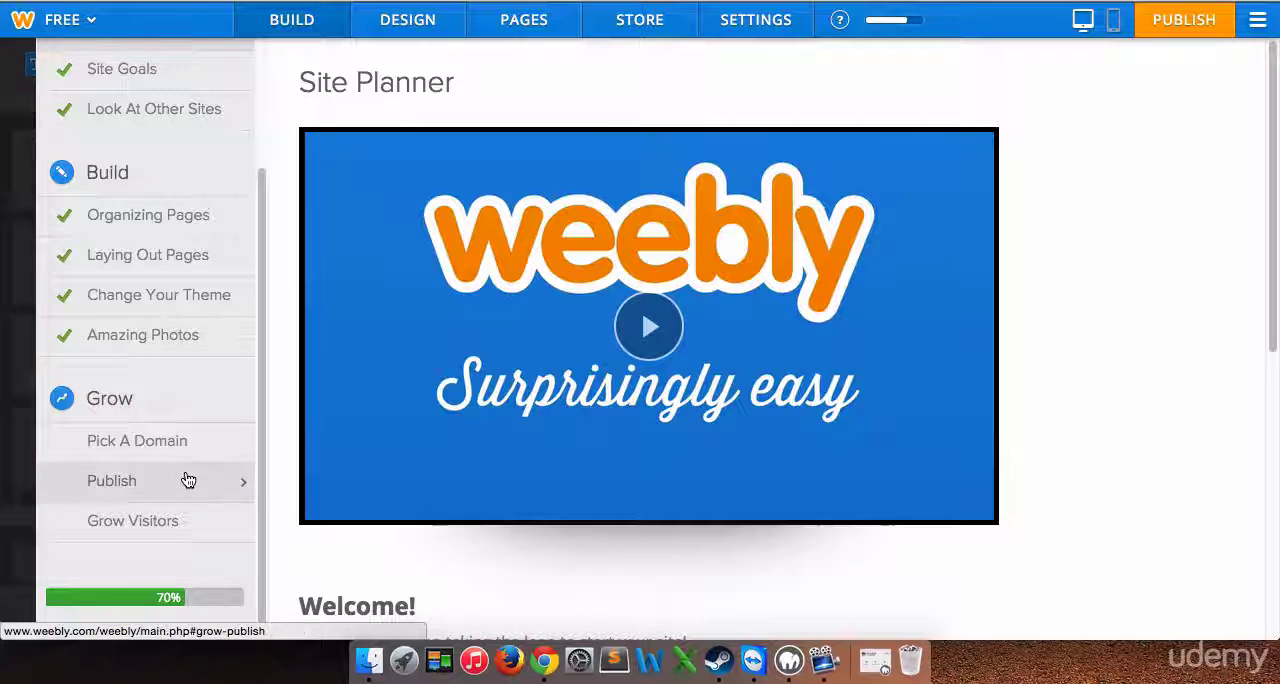
Read through the Site Planner's Pick A Domain guide.
{"action": "left_click", "coordinate": [137, 441]}
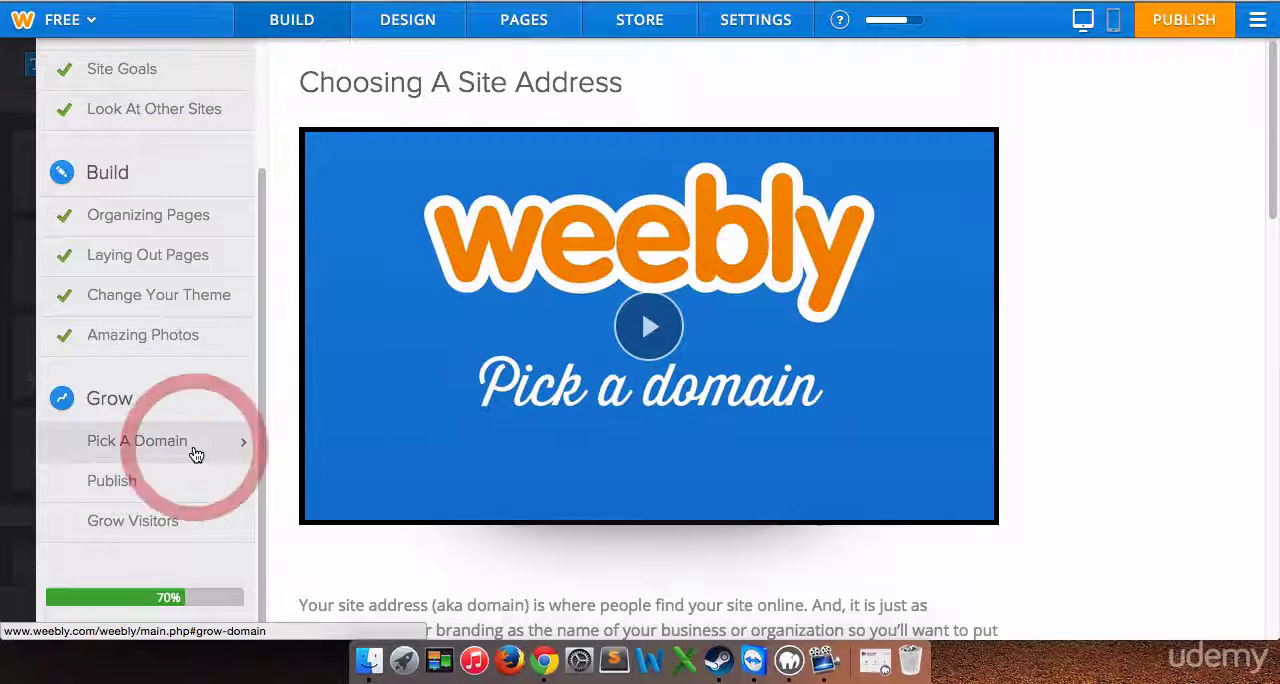
{"action": "scroll", "scroll_direction": "down", "scroll_amount": 3}
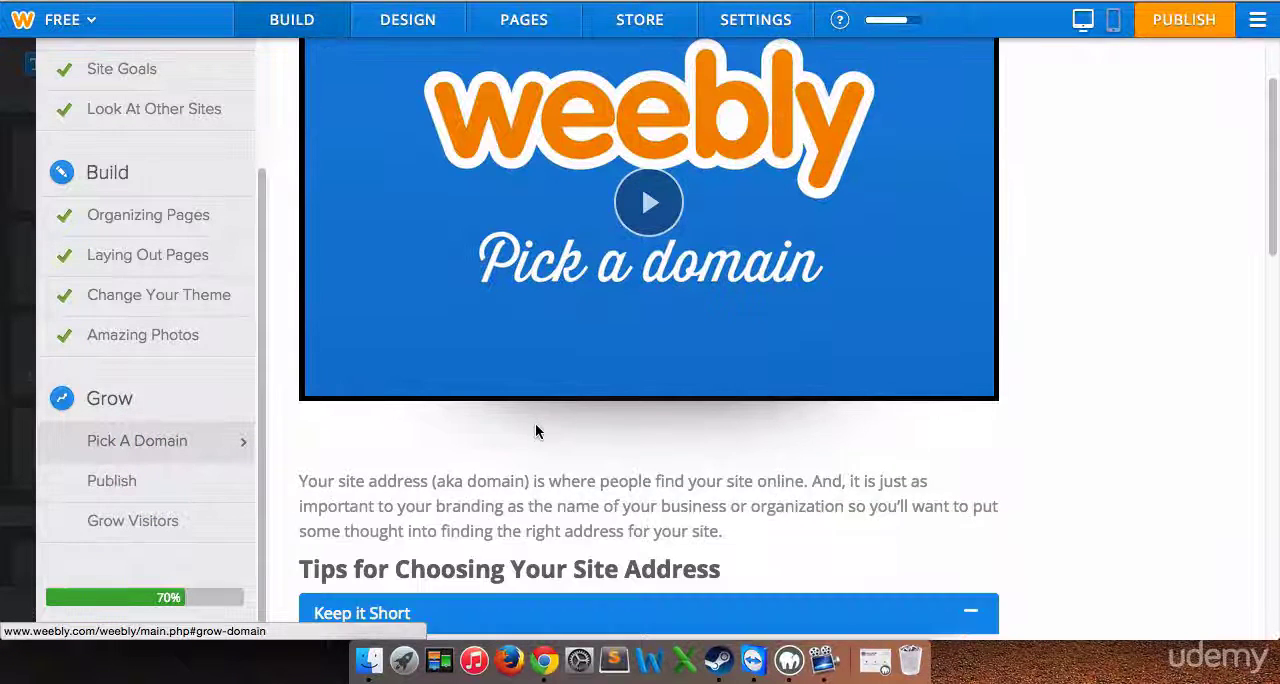
{"action": "scroll", "scroll_direction": "down", "scroll_amount": 3}
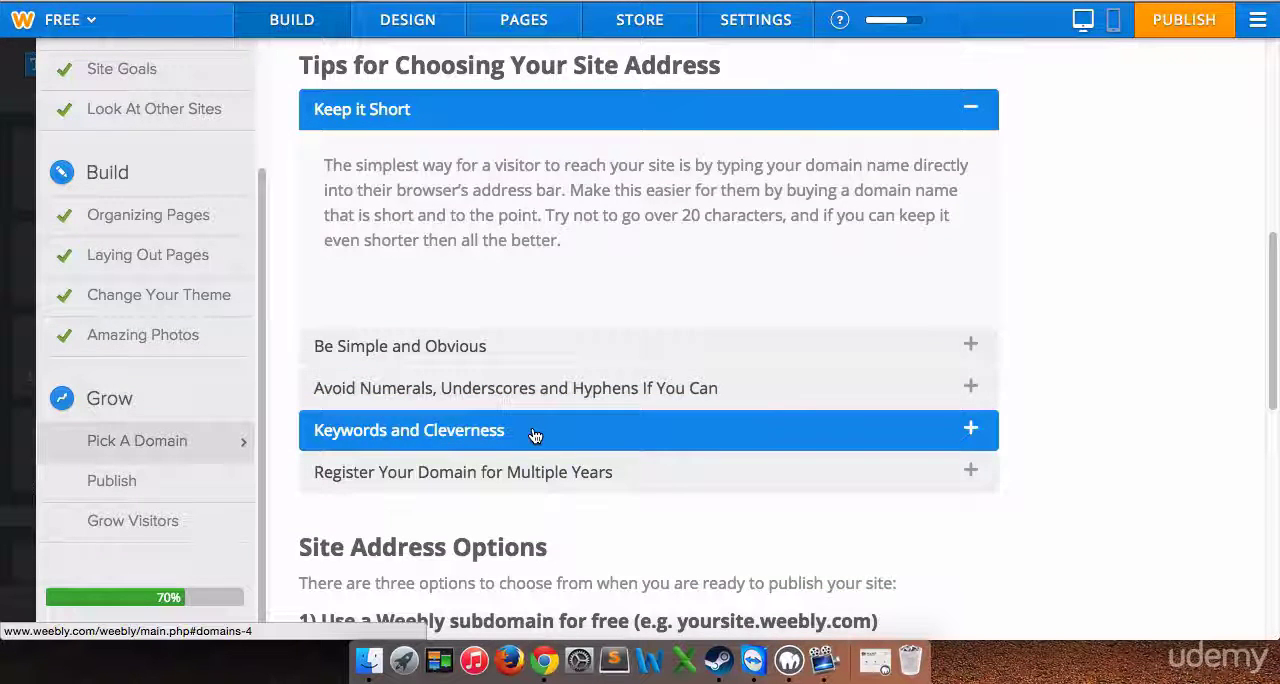
{"action": "scroll", "scroll_direction": "down", "scroll_amount": 3}
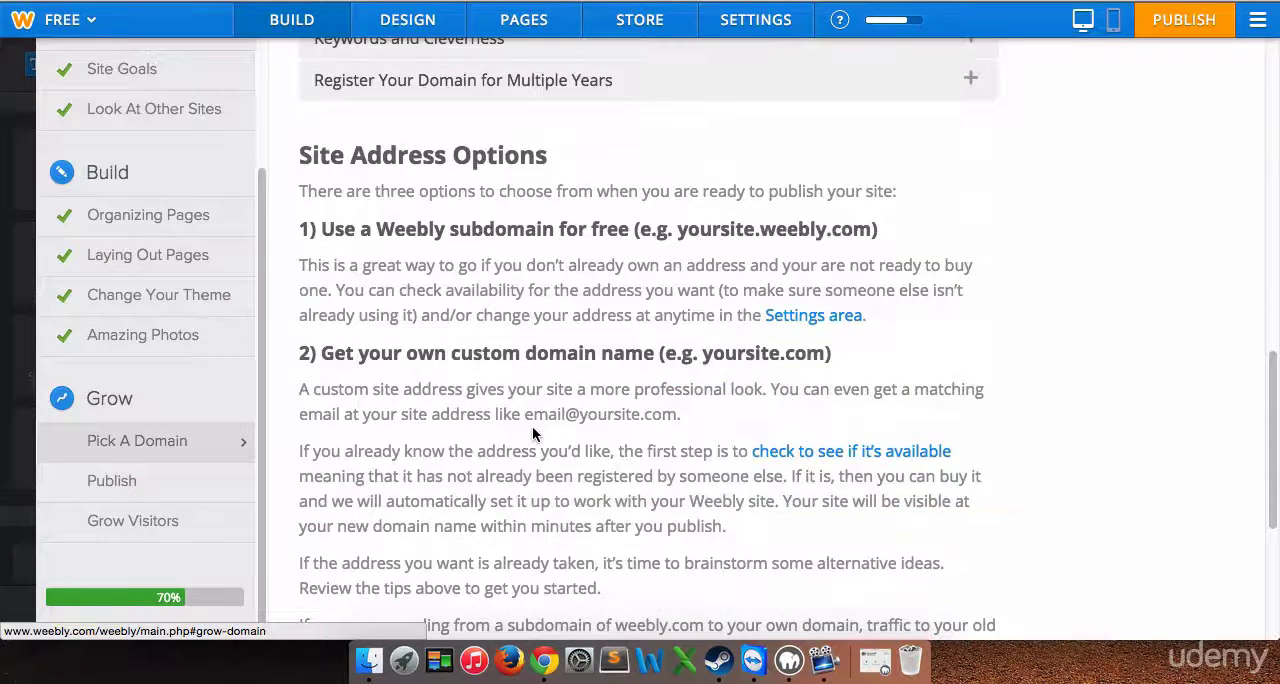
{"action": "scroll", "scroll_direction": "down", "scroll_amount": 3}
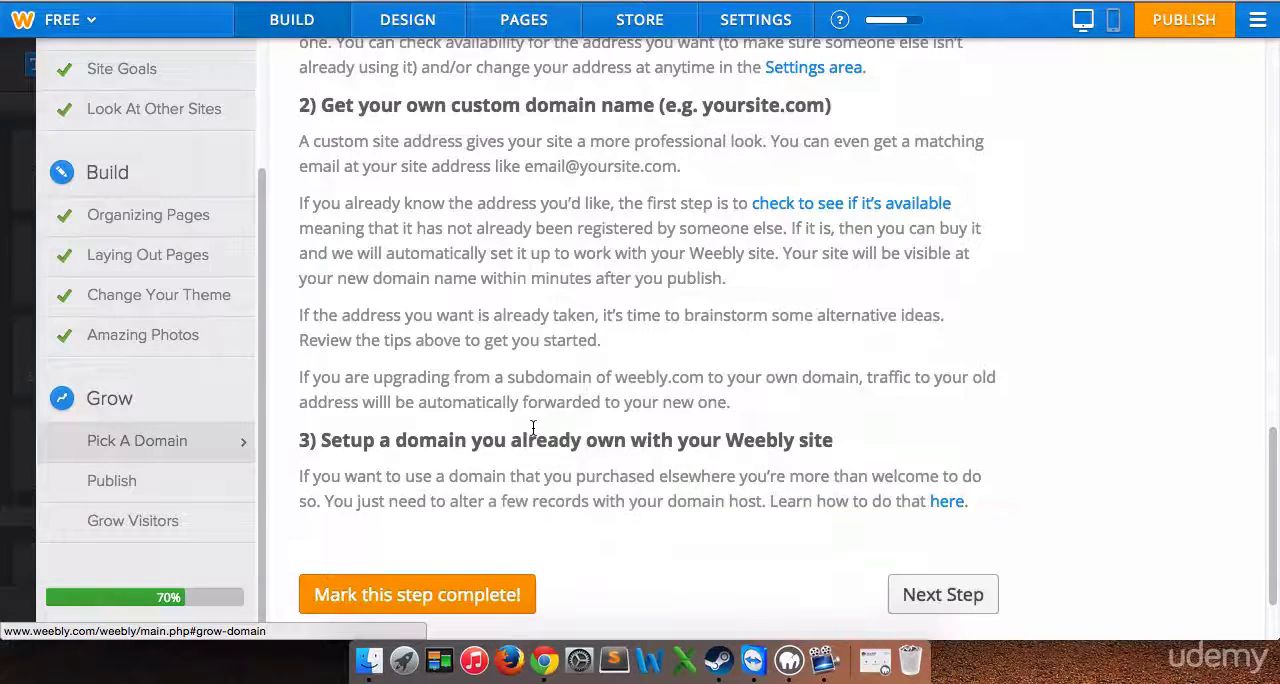
{"action": "scroll", "scroll_direction": "down", "scroll_amount": 3}
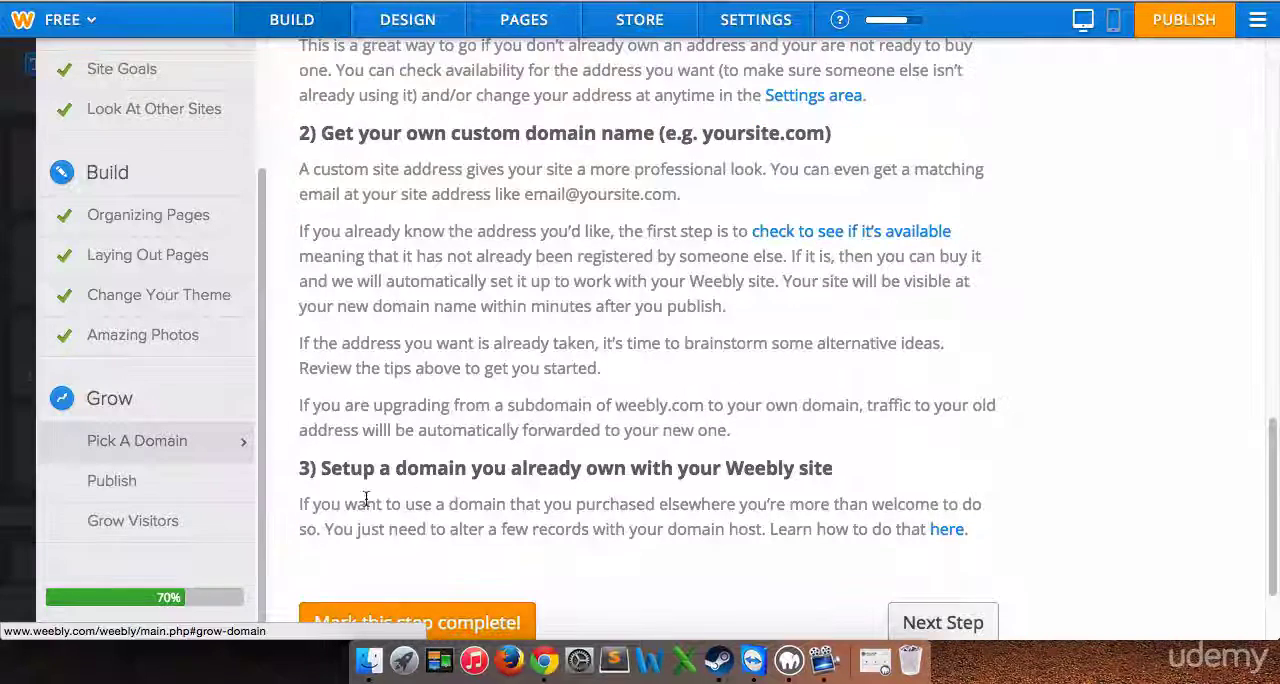
Read the Publish guide, then scroll through the Grow Visitors guide.
{"action": "left_click", "coordinate": [112, 480]}
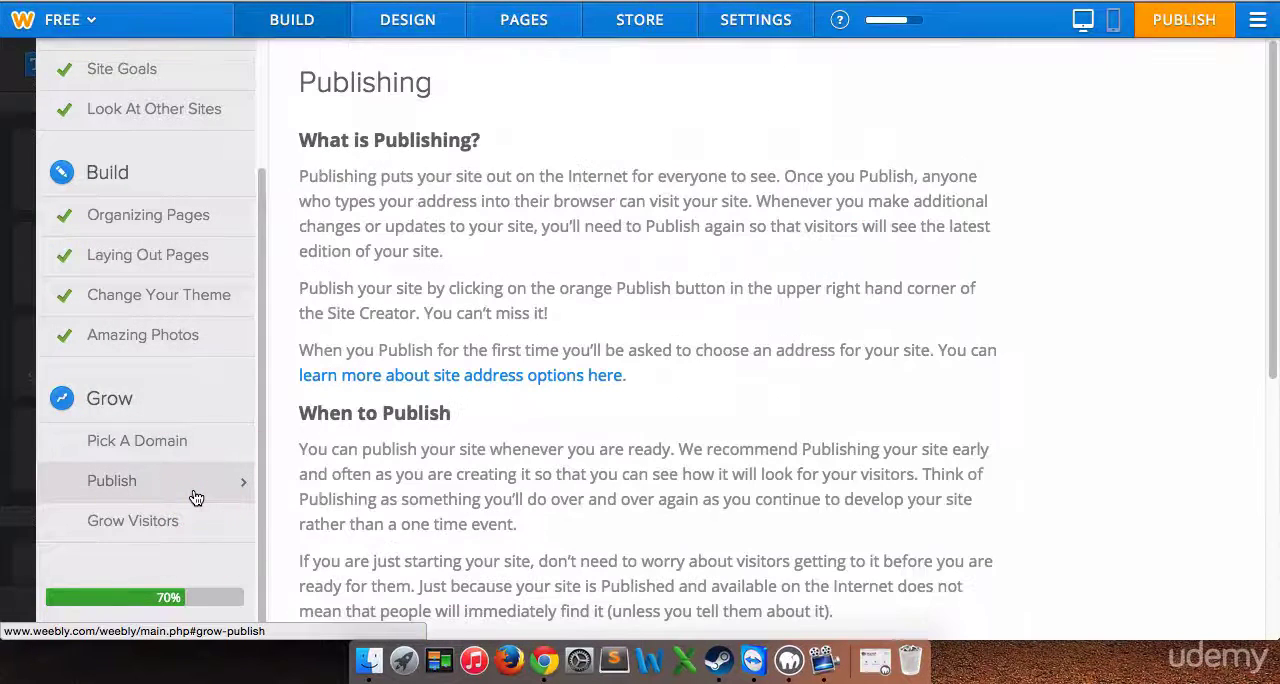
{"action": "mouse_move", "coordinate": [673, 377]}
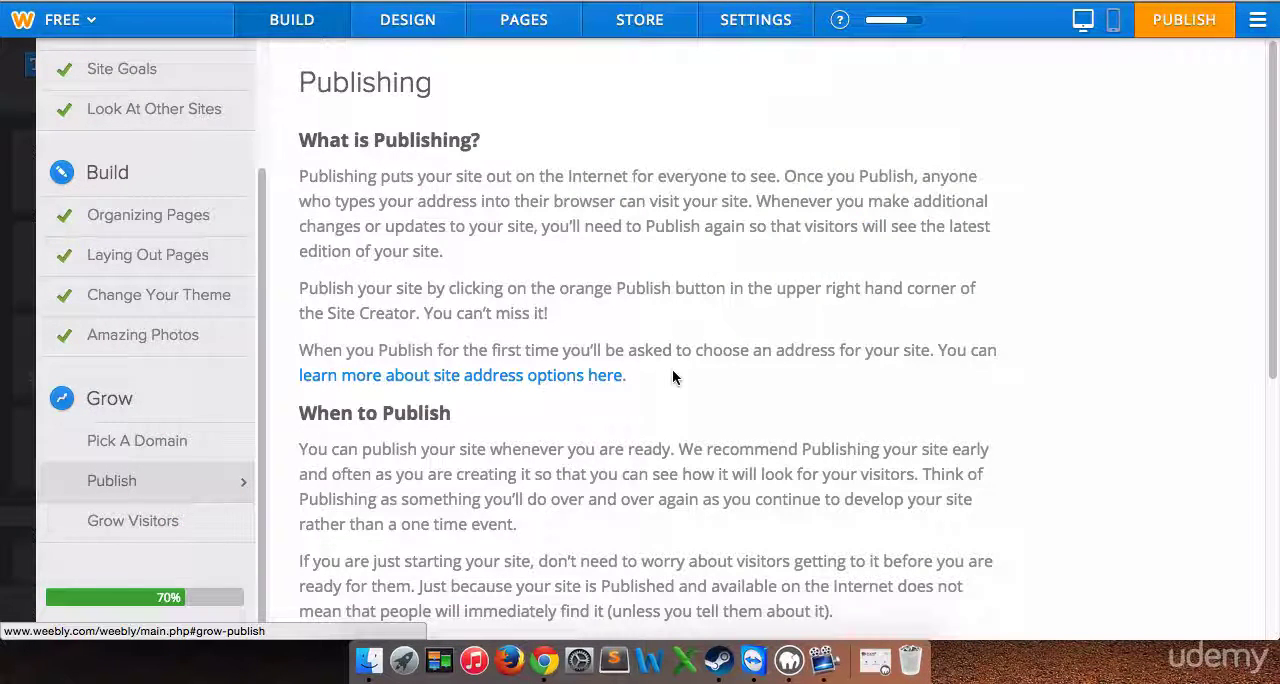
{"action": "scroll", "scroll_direction": "down", "scroll_amount": 3}
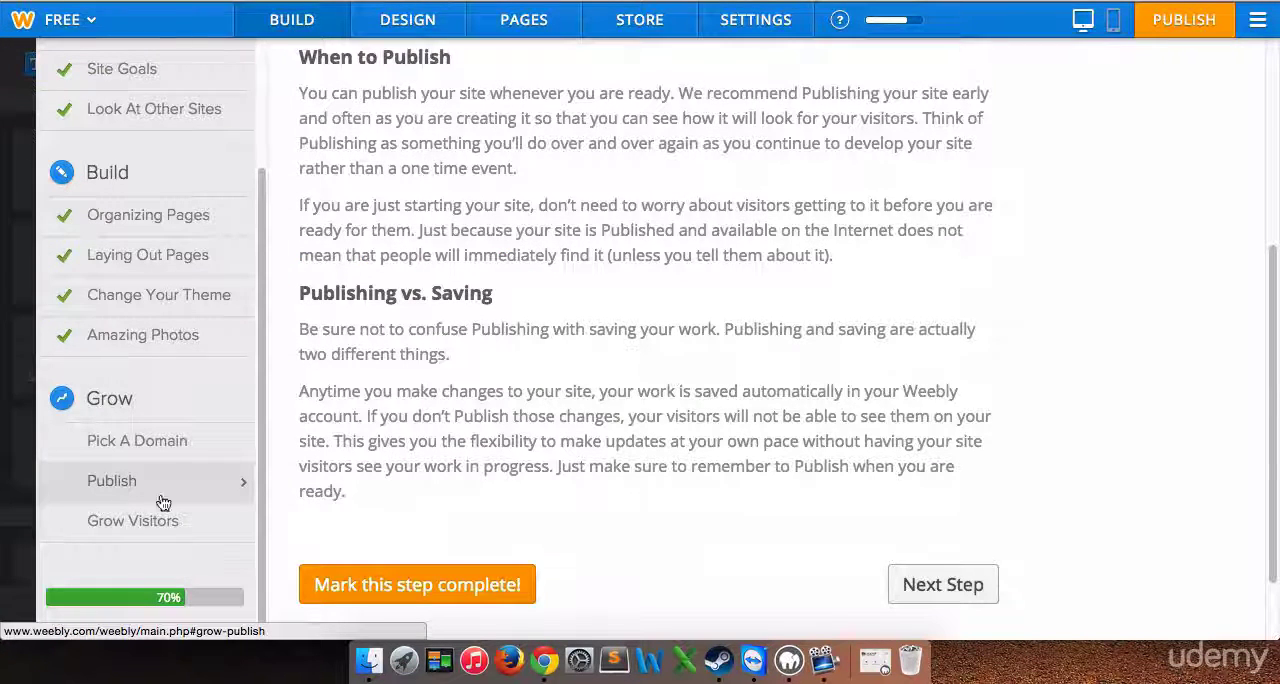
{"action": "left_click", "coordinate": [133, 520]}
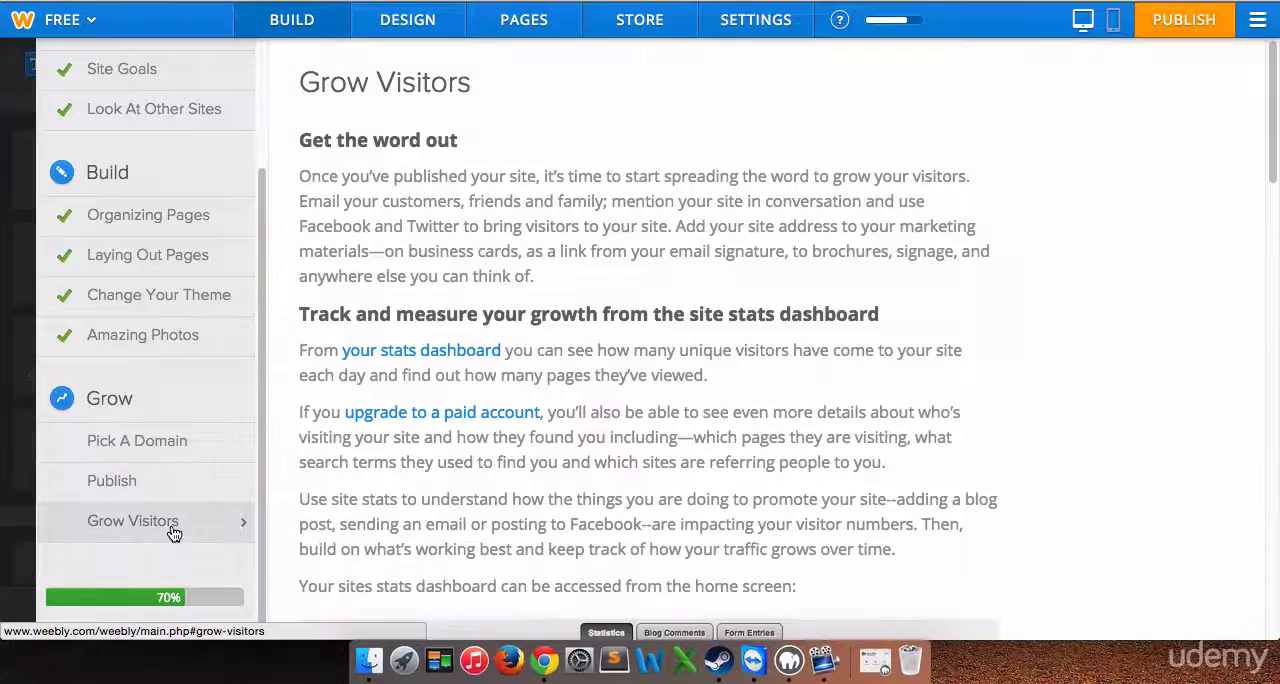
{"action": "scroll", "scroll_direction": "down", "scroll_amount": 3}
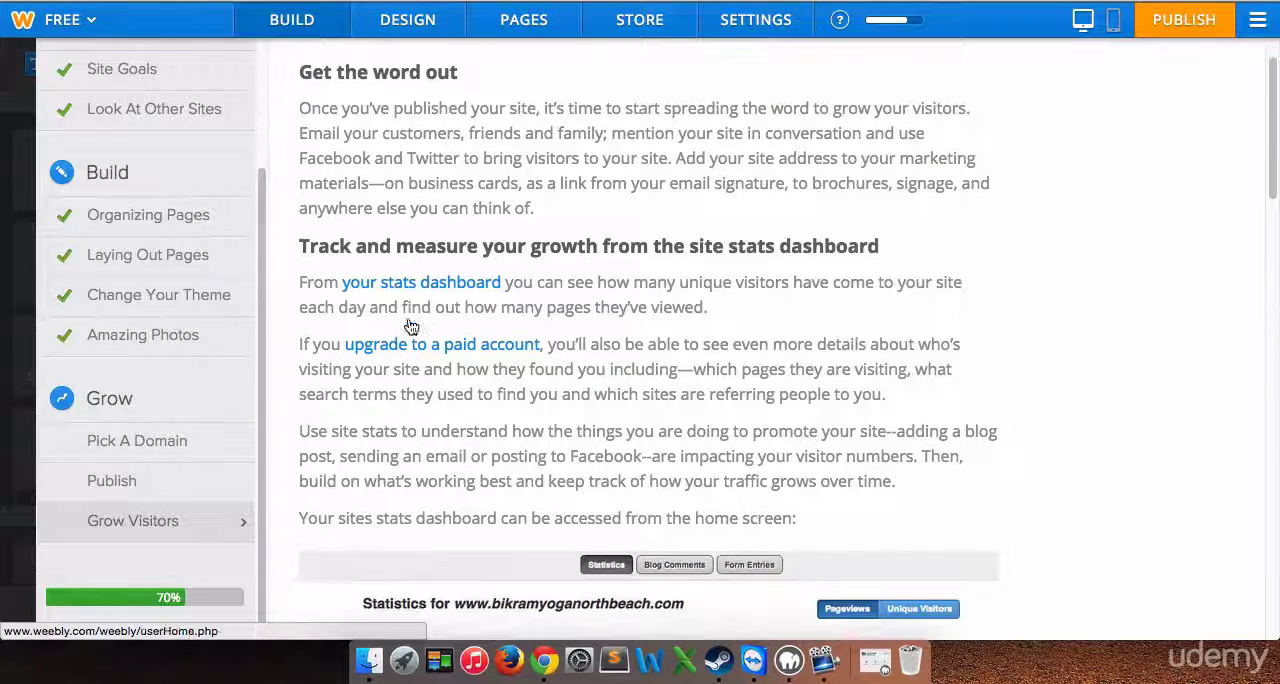
{"action": "scroll", "scroll_direction": "down", "scroll_amount": 3}
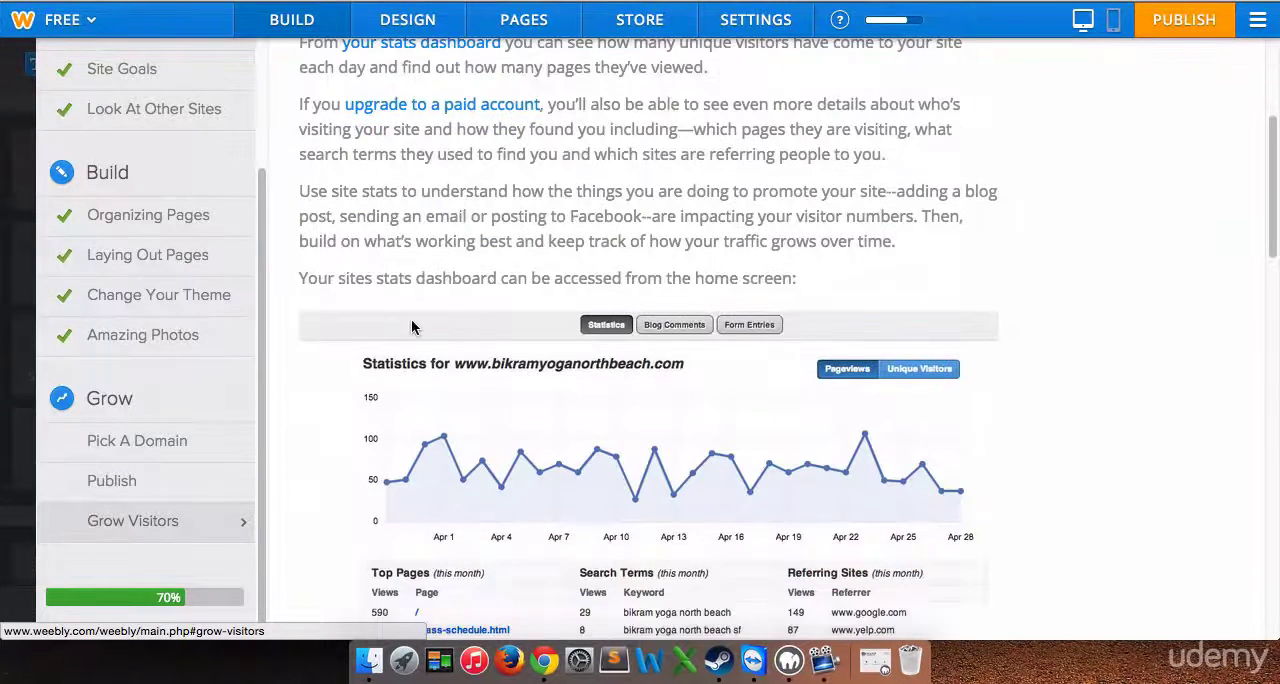
{"action": "scroll", "scroll_direction": "up", "scroll_amount": 3}
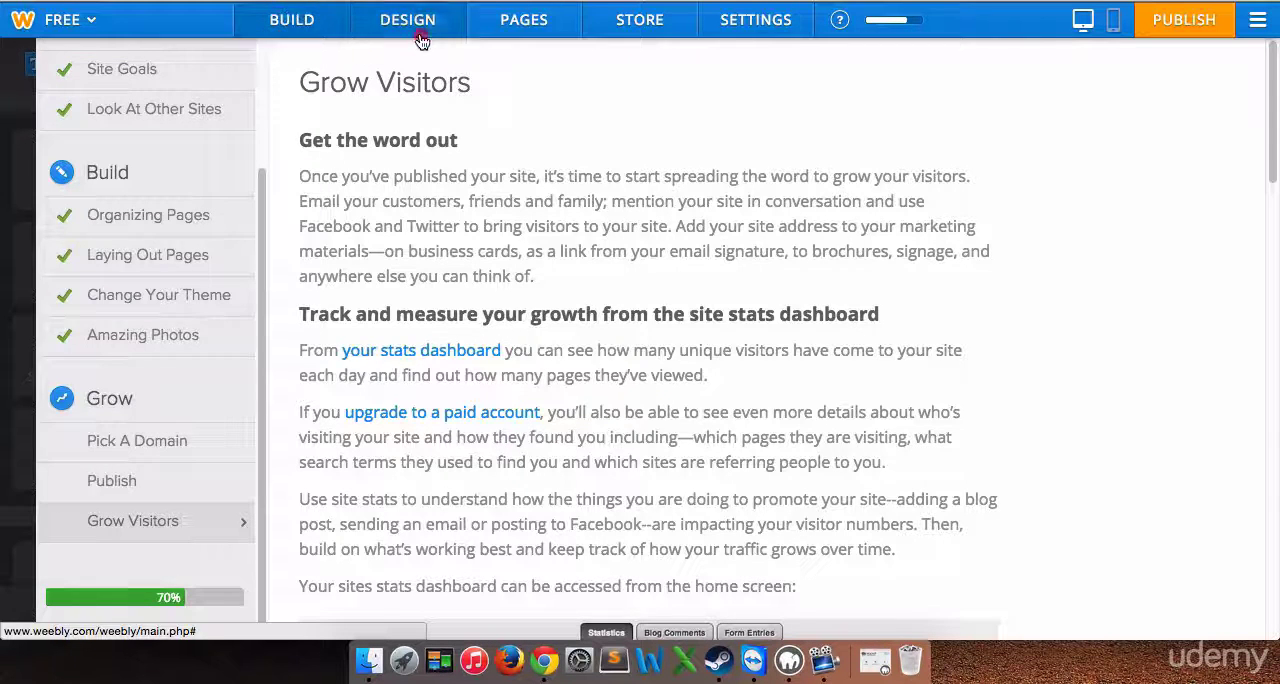
Show Design Options and review the home page's hiker header and empty content area.
{"action": "left_click", "coordinate": [407, 19]}
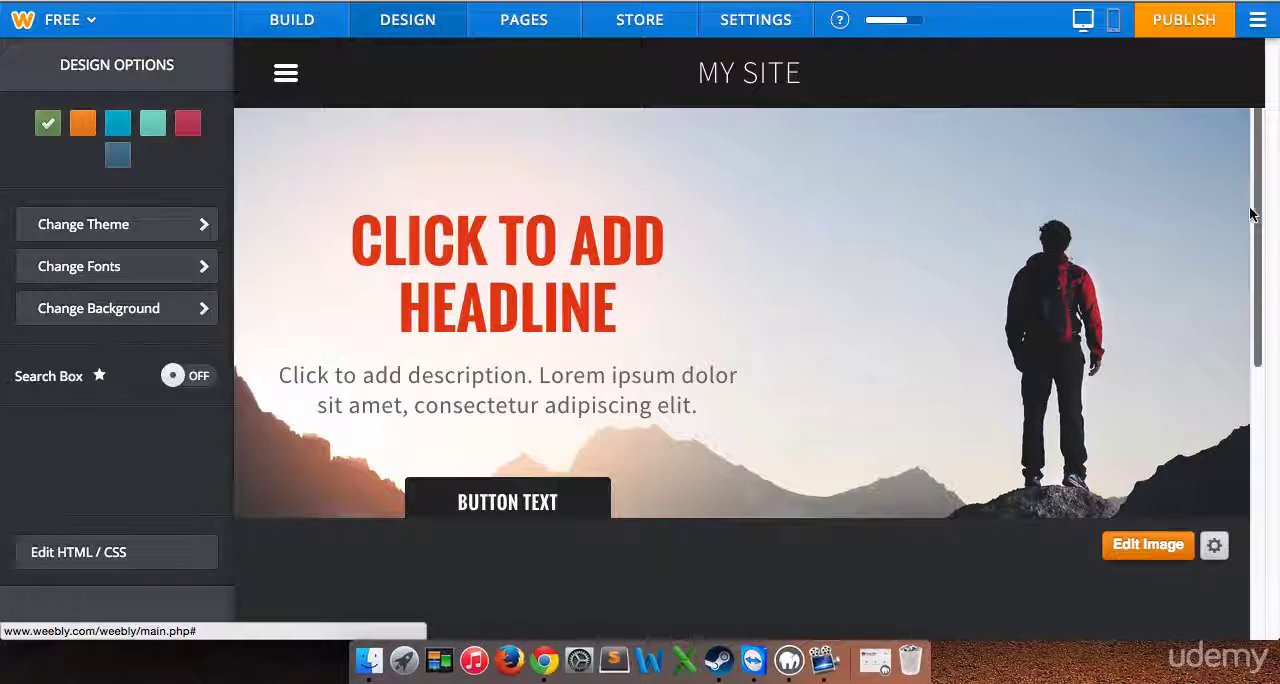
{"action": "scroll", "scroll_direction": "down", "scroll_amount": 3}
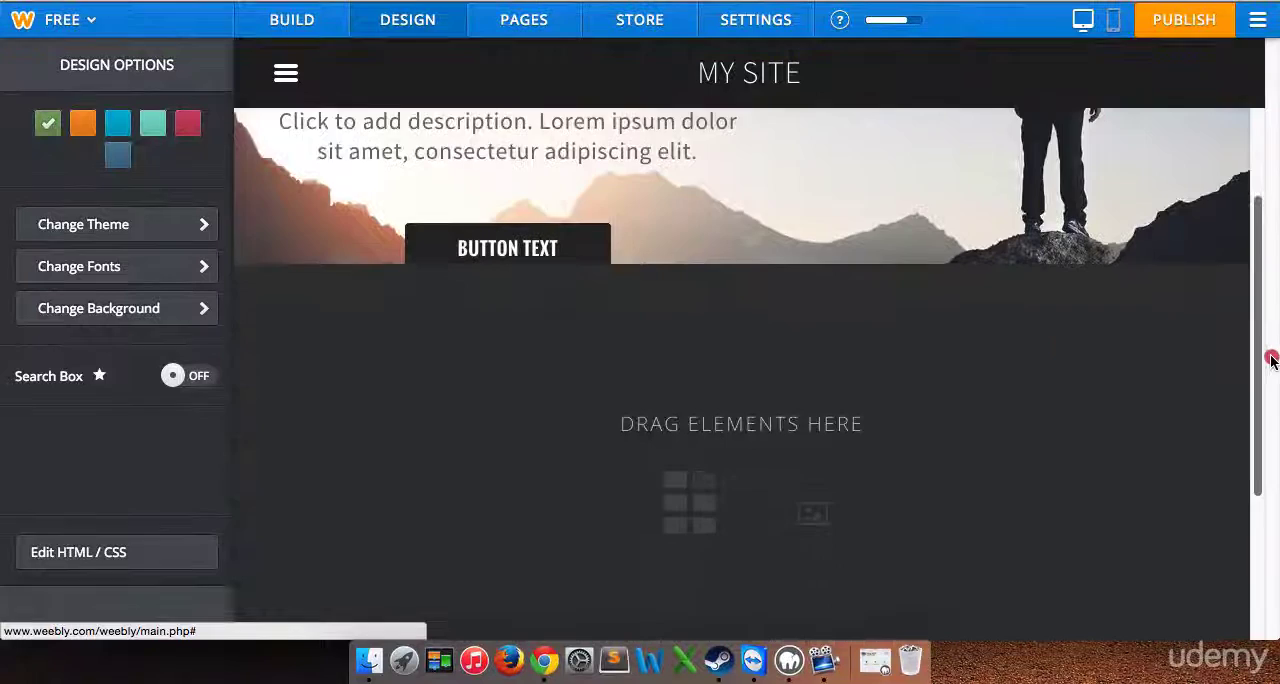
{"action": "scroll", "scroll_direction": "down", "scroll_amount": 3}
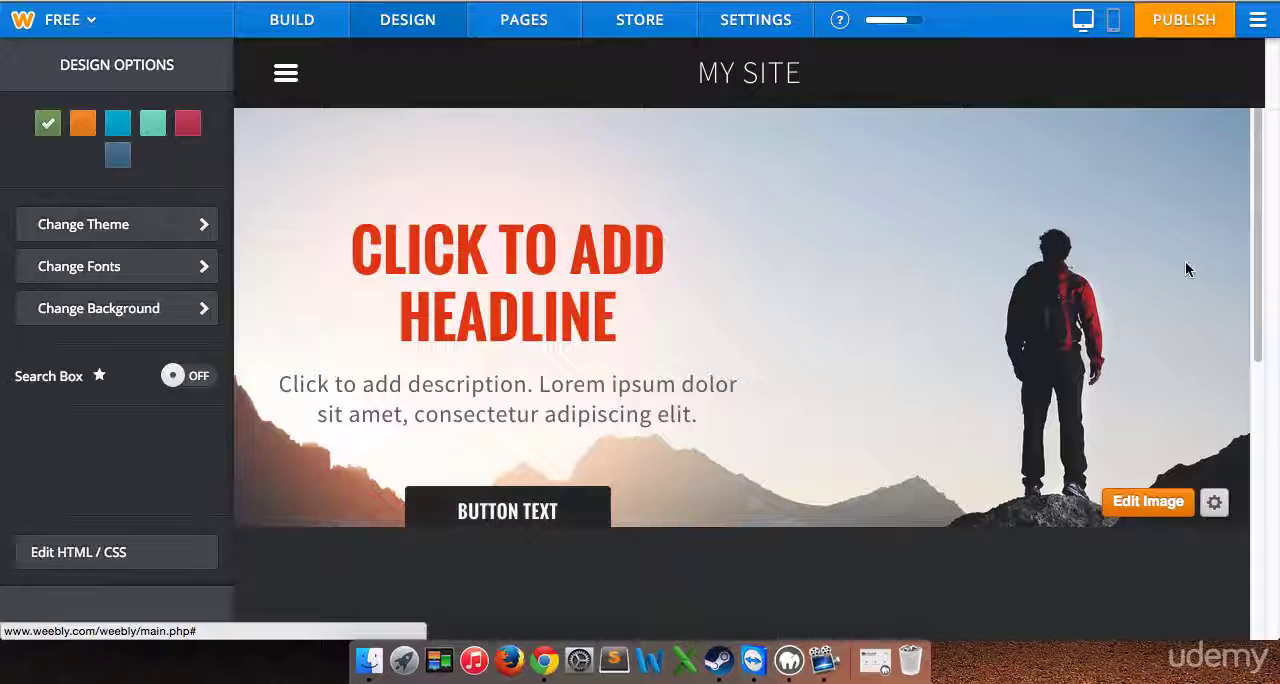
{"action": "scroll", "scroll_direction": "down", "scroll_amount": 3}
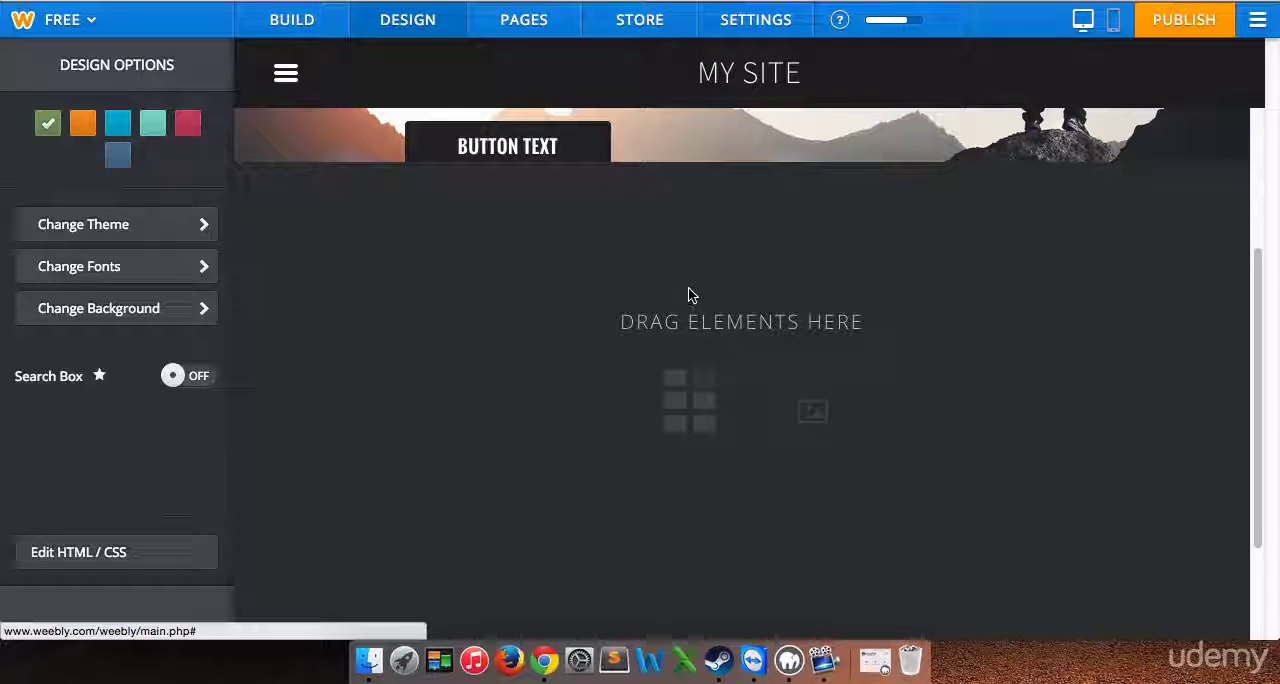
{"action": "mouse_move", "coordinate": [1170, 309]}
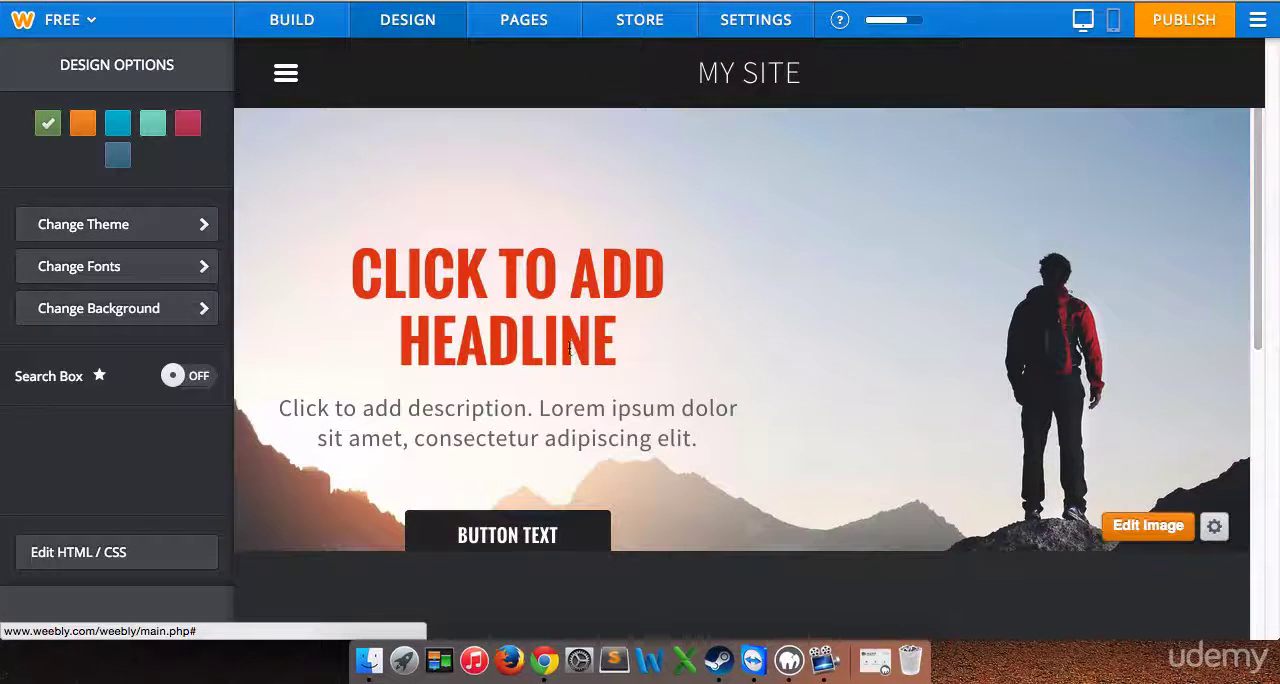
Replace the headline over the hiker photo with 'SG TECH SERVICES'.
{"action": "left_click", "coordinate": [507, 305]}
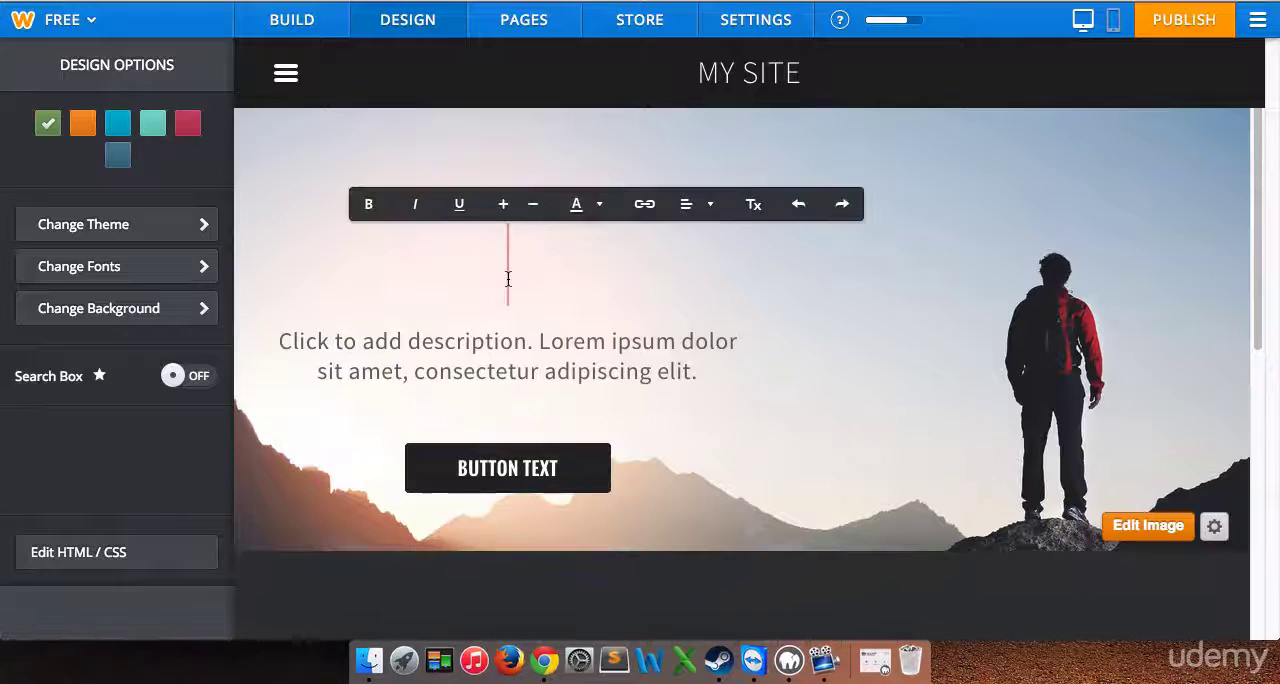
{"action": "mouse_move", "coordinate": [753, 660]}
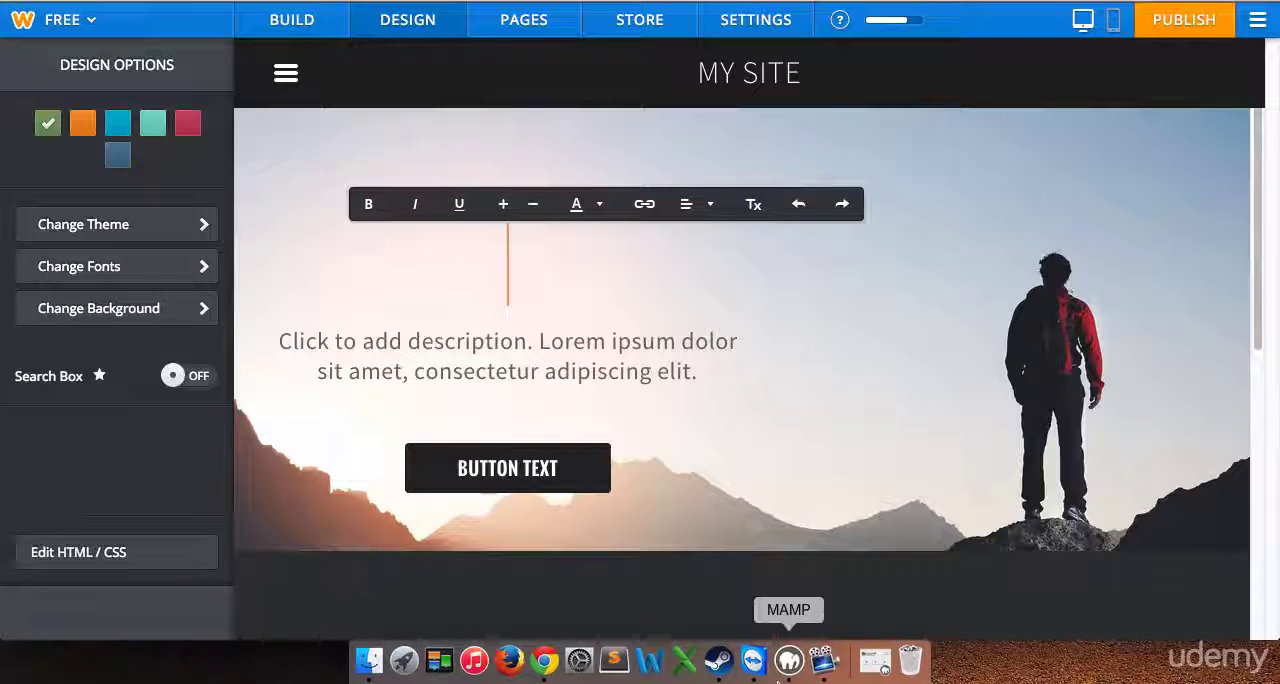
{"action": "type", "text": "SCOTT GARDI"}
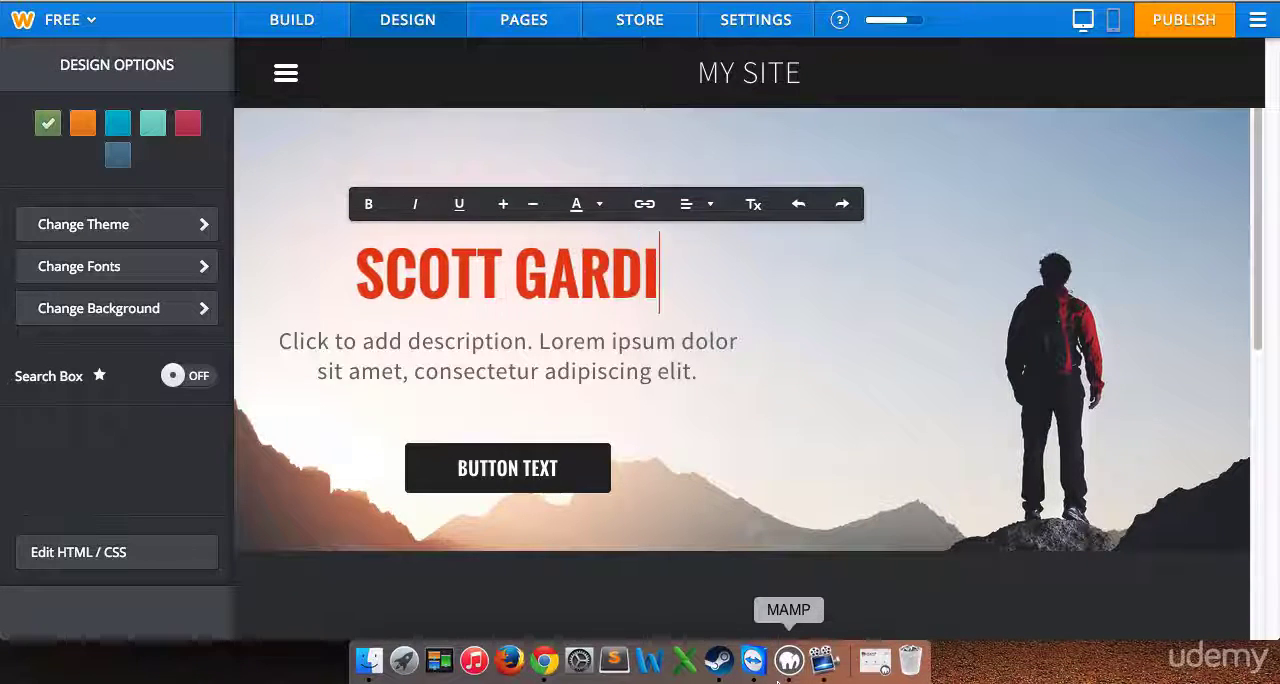
{"action": "type", "text": "N"}
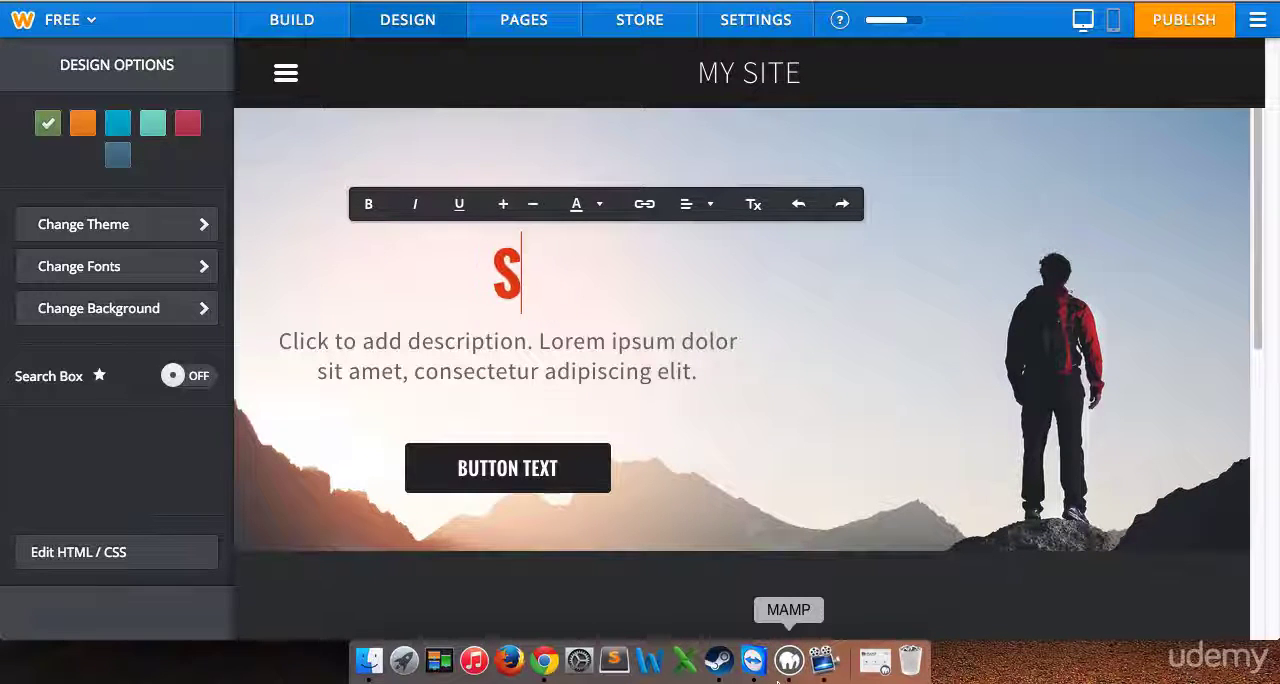
{"action": "type", "text": "G TECH"}
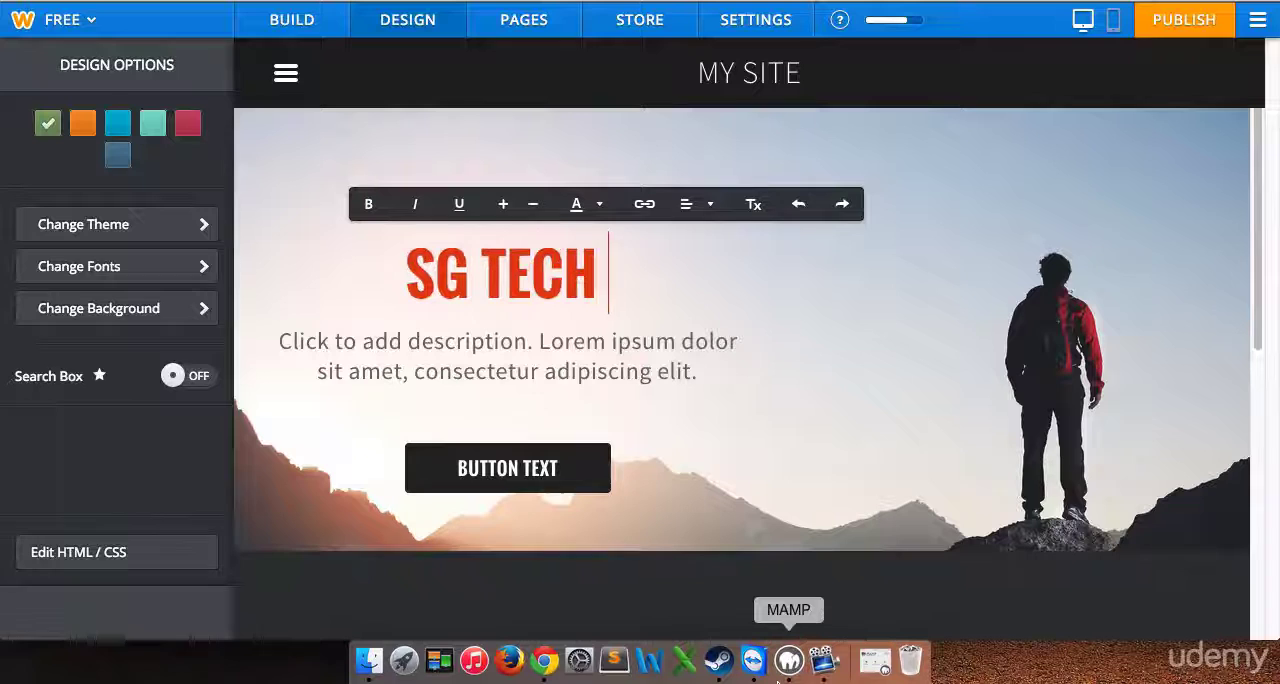
{"action": "type", "text": "SERVICES"}
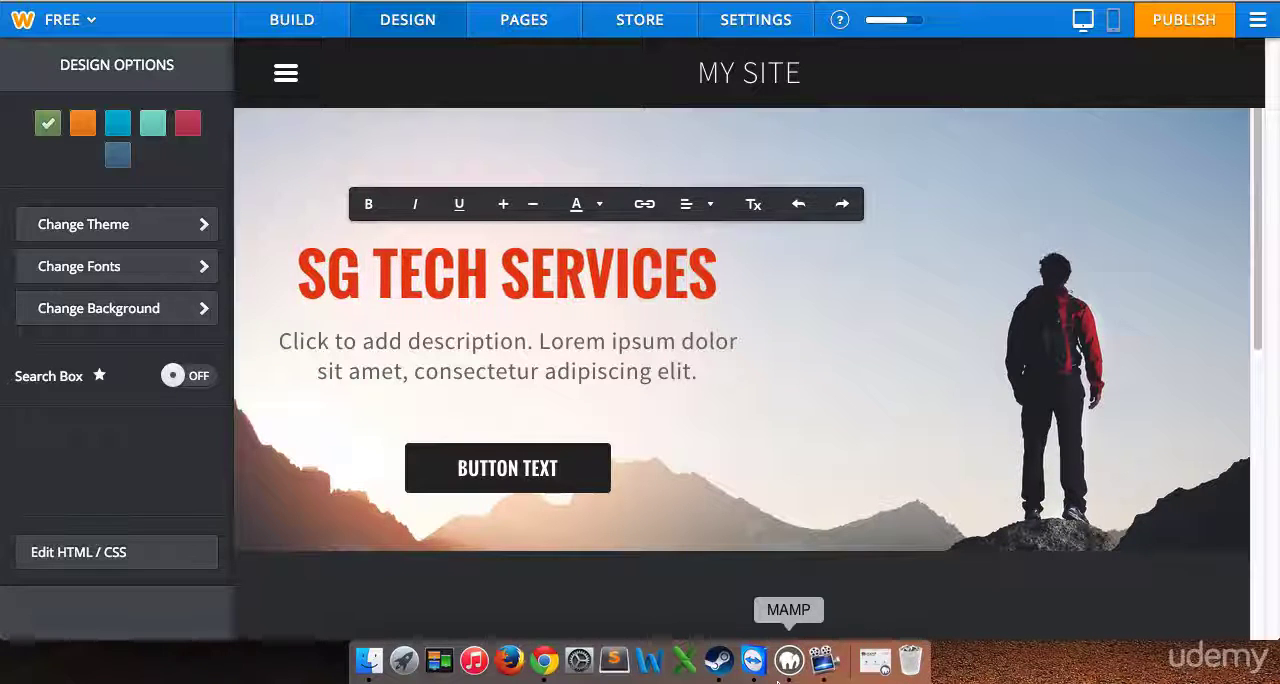
{"action": "left_click", "coordinate": [507, 360]}
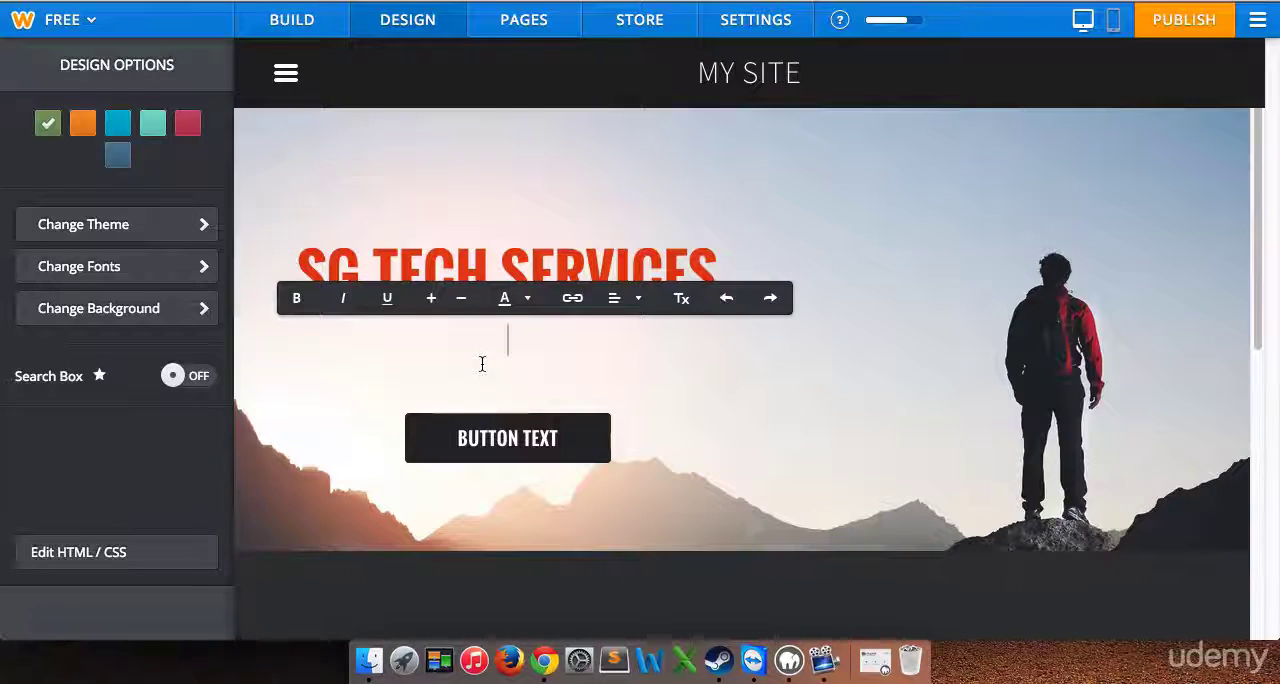
Enter the description 'Reliable and experienced technical for your home or business.'.
{"action": "type", "text": "Reliable and experienced"}
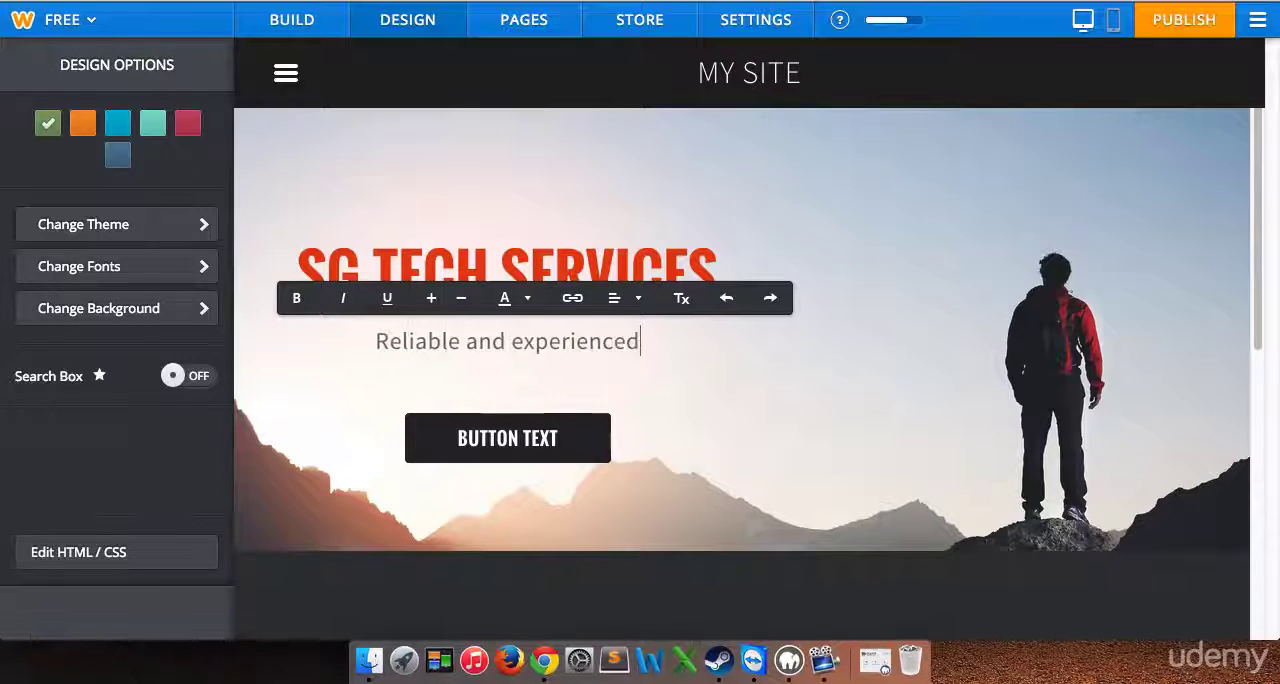
{"action": "type", "text": "technical t"}
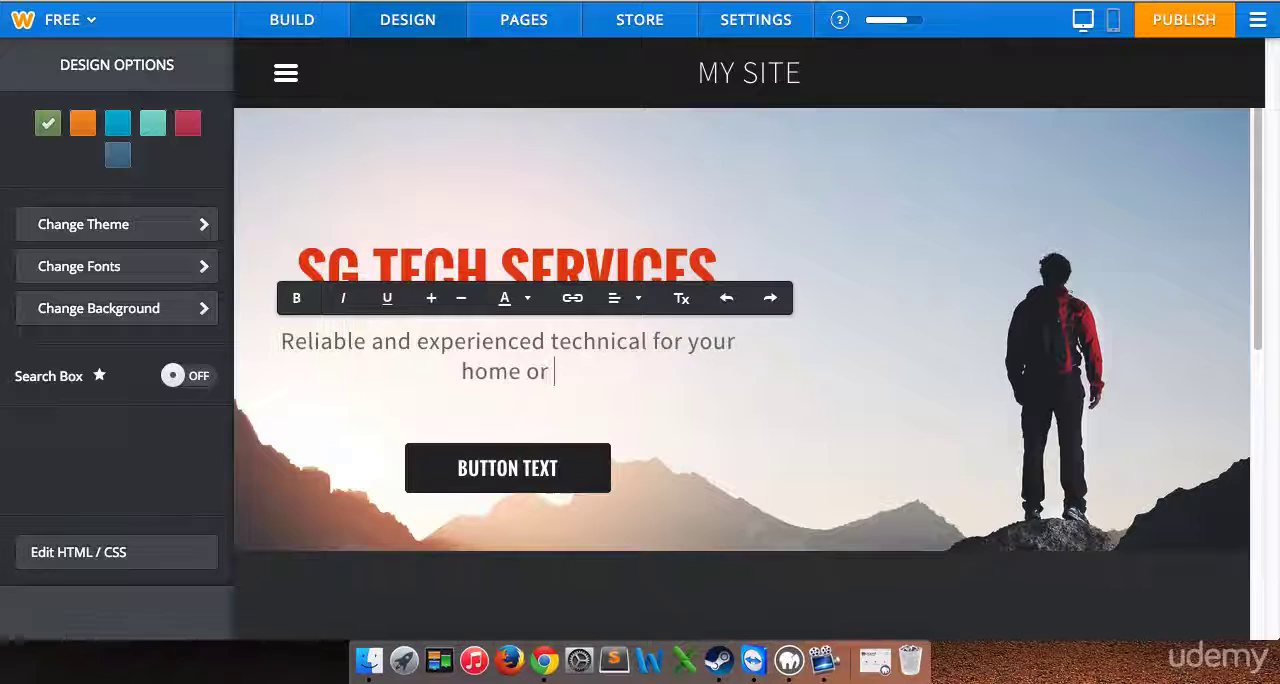
{"action": "type", "text": "business"}
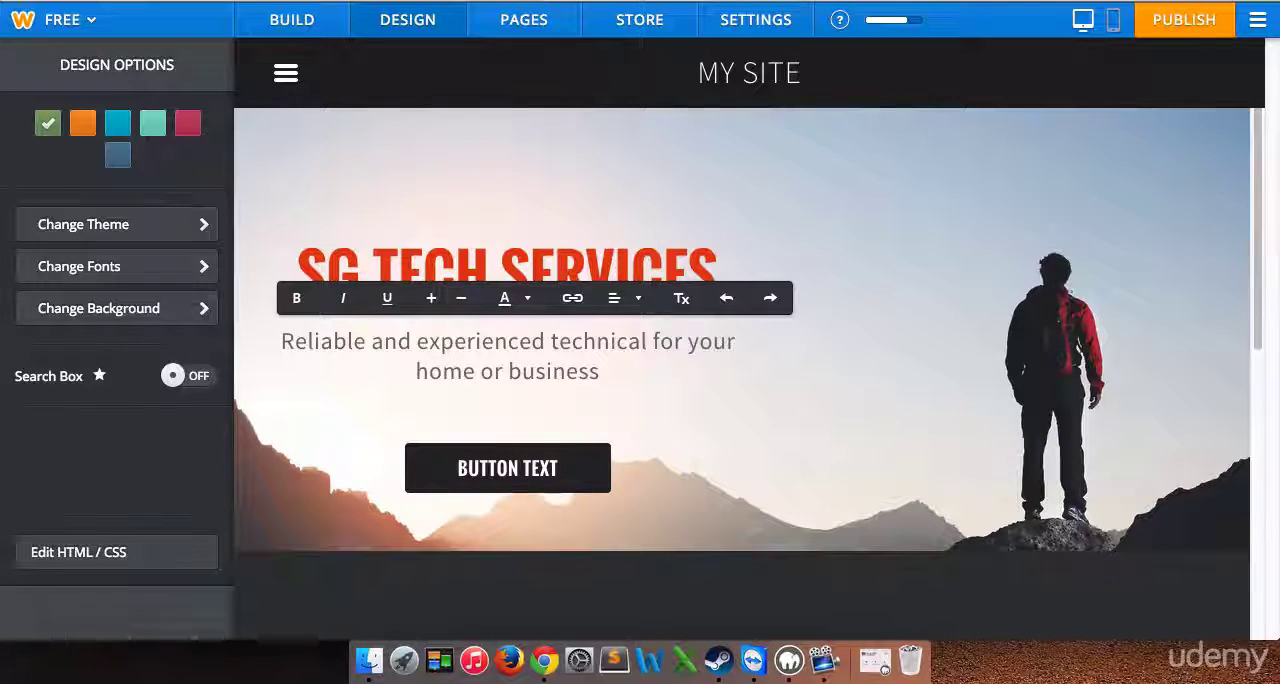
{"action": "left_click", "coordinate": [617, 298]}
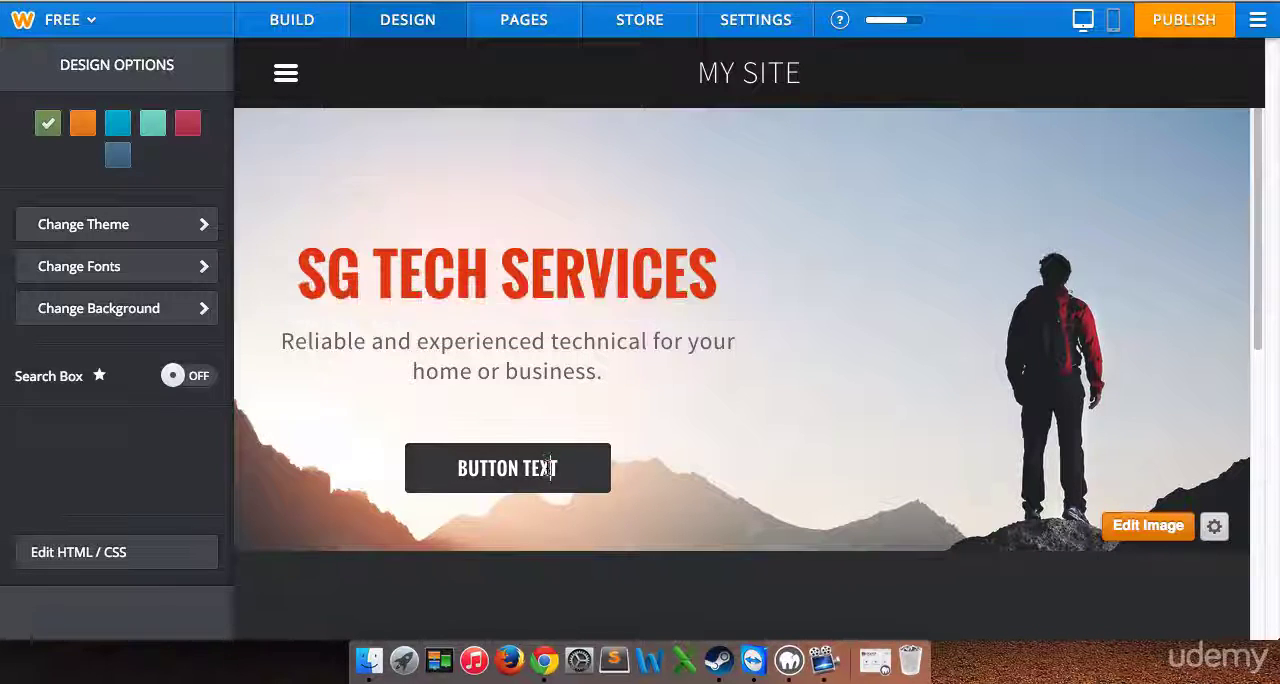
Label the hero button GET STARTED and close its Link options without linking.
{"action": "left_click", "coordinate": [507, 468]}
{"action": "type", "text": "GET STARTED"}
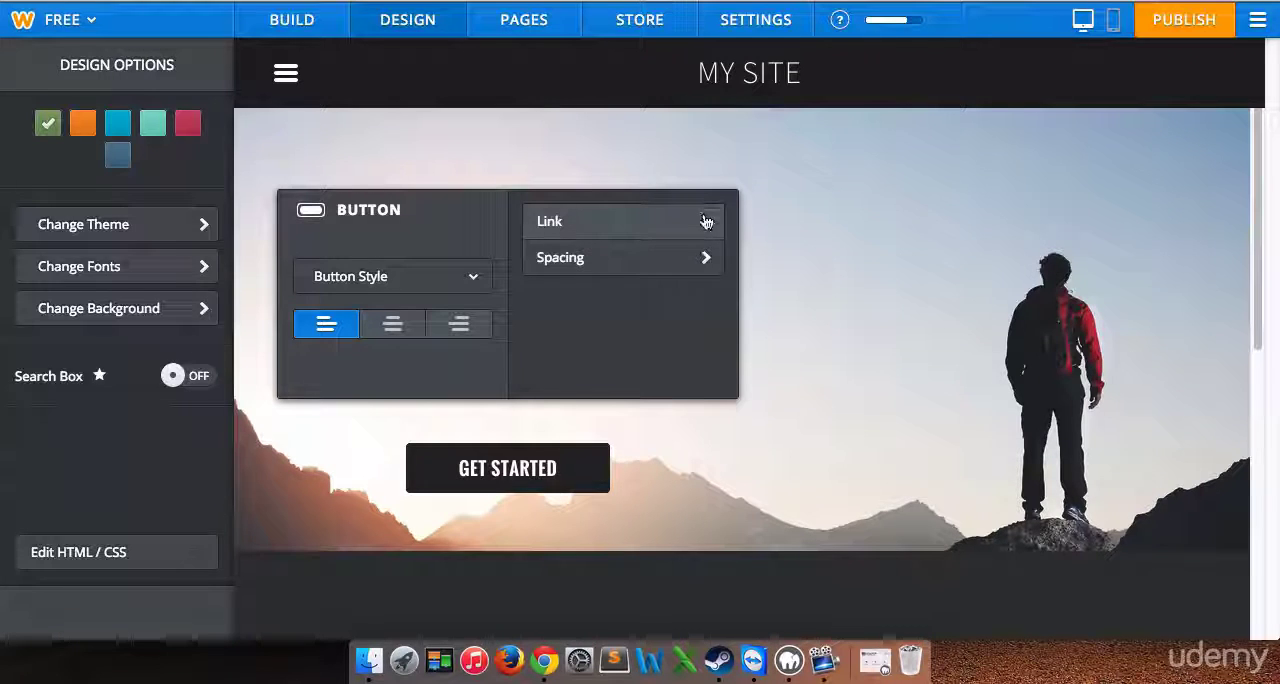
{"action": "left_click", "coordinate": [549, 221]}
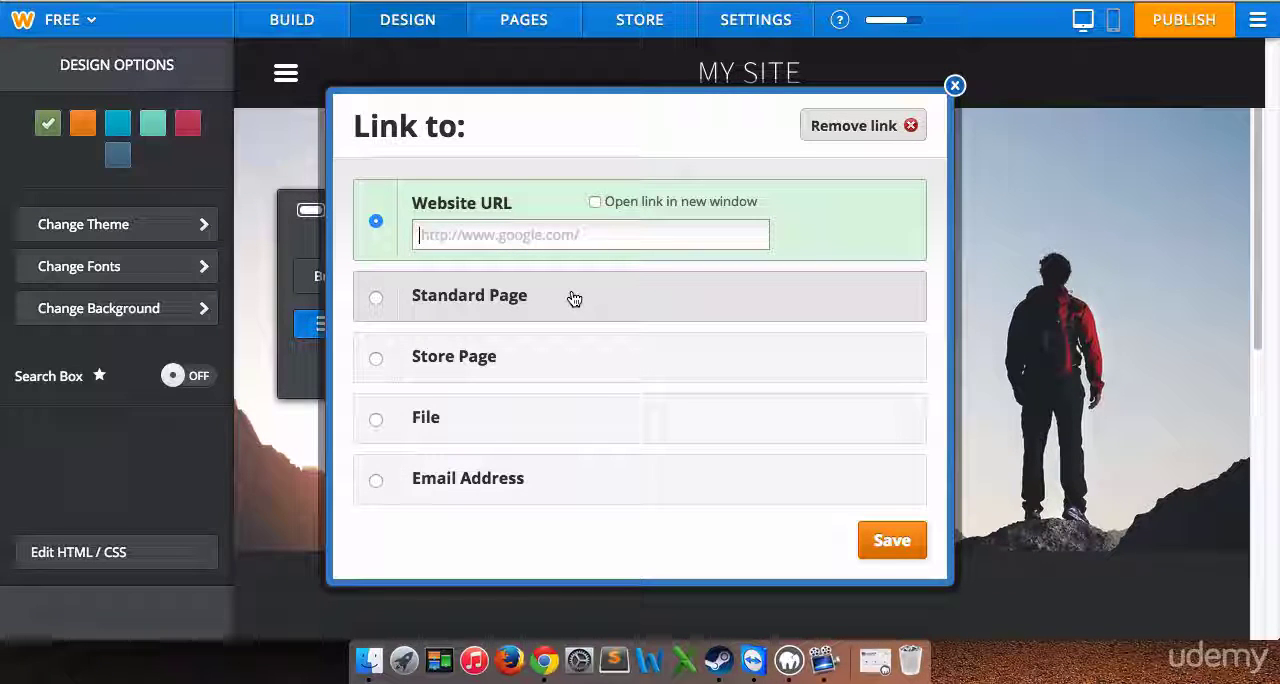
{"action": "mouse_move", "coordinate": [545, 361]}
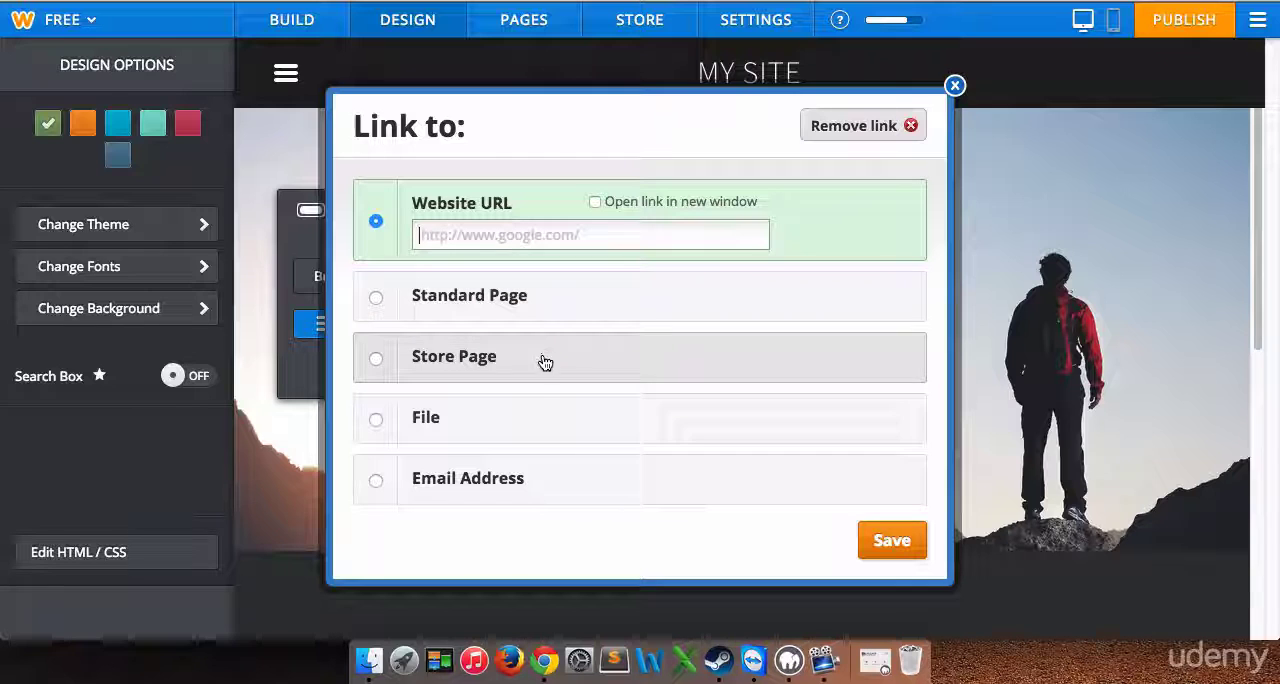
{"action": "mouse_move", "coordinate": [520, 474]}
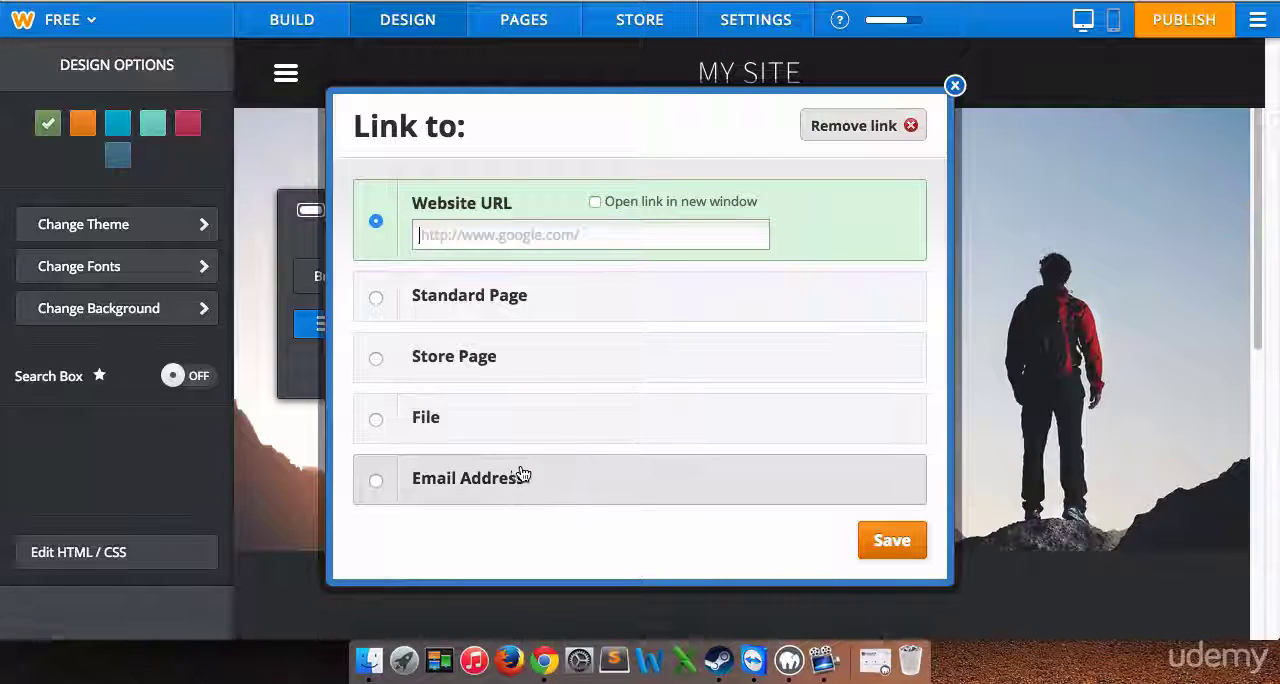
{"action": "mouse_move", "coordinate": [573, 450]}
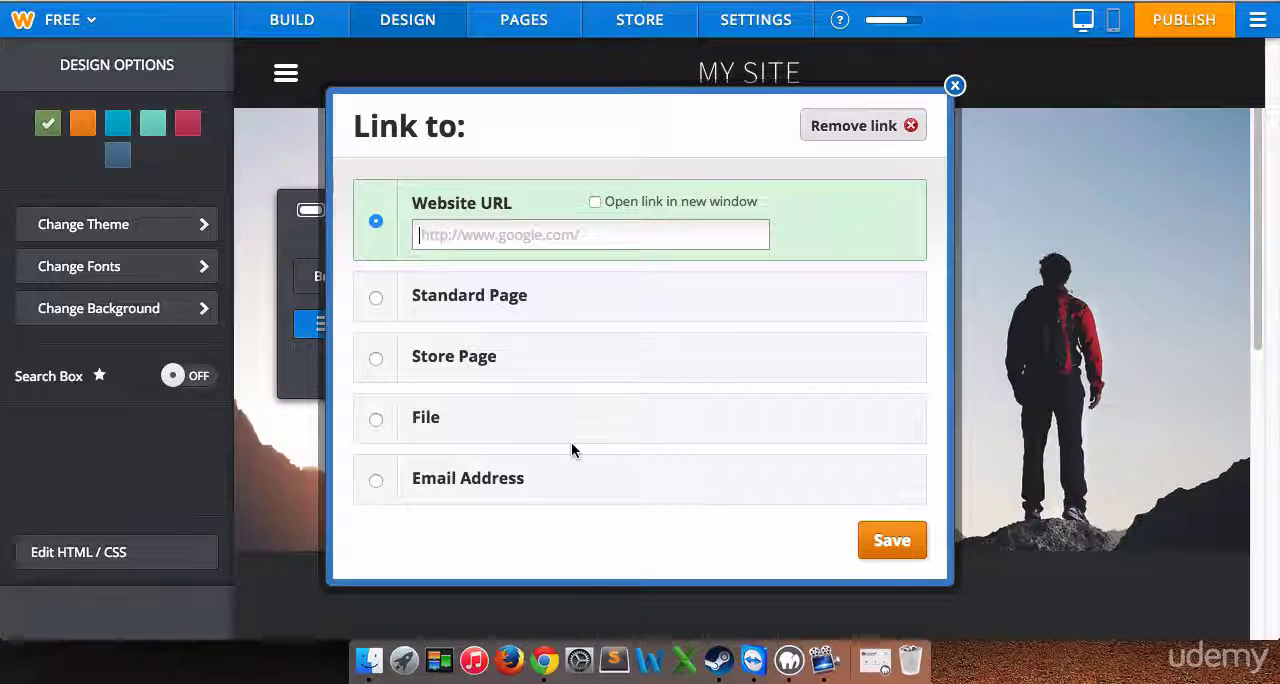
{"action": "mouse_move", "coordinate": [597, 427]}
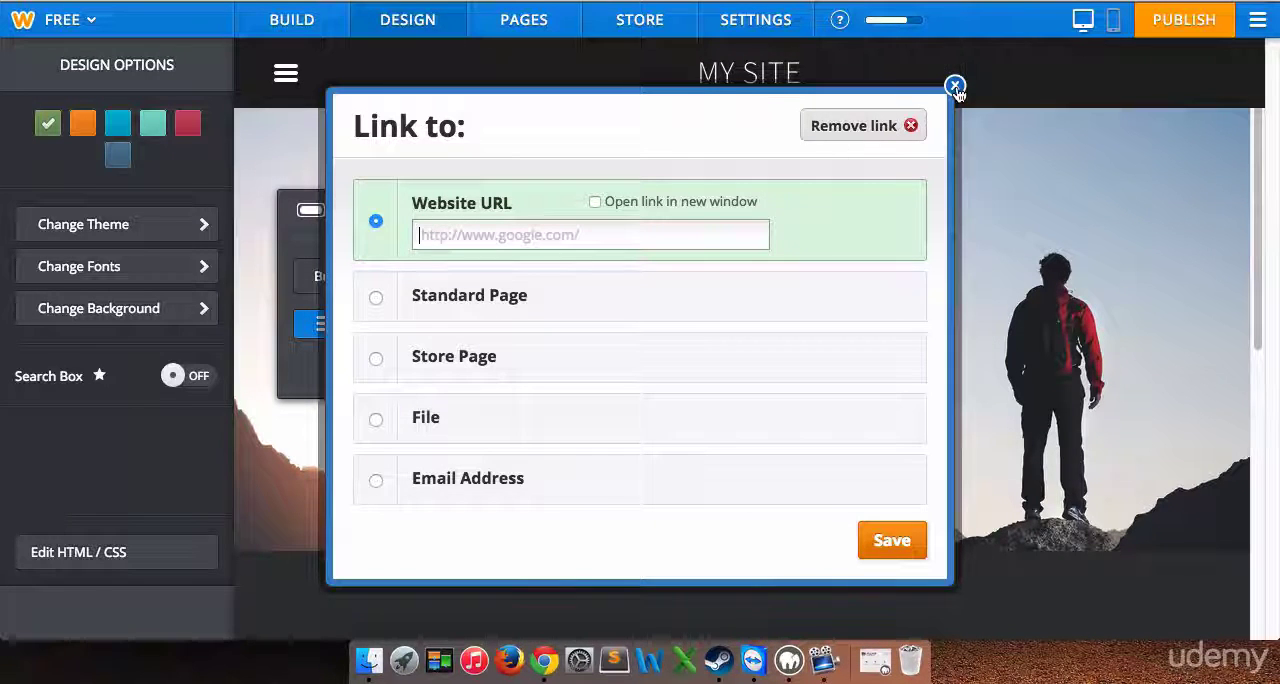
{"action": "left_click", "coordinate": [954, 86]}
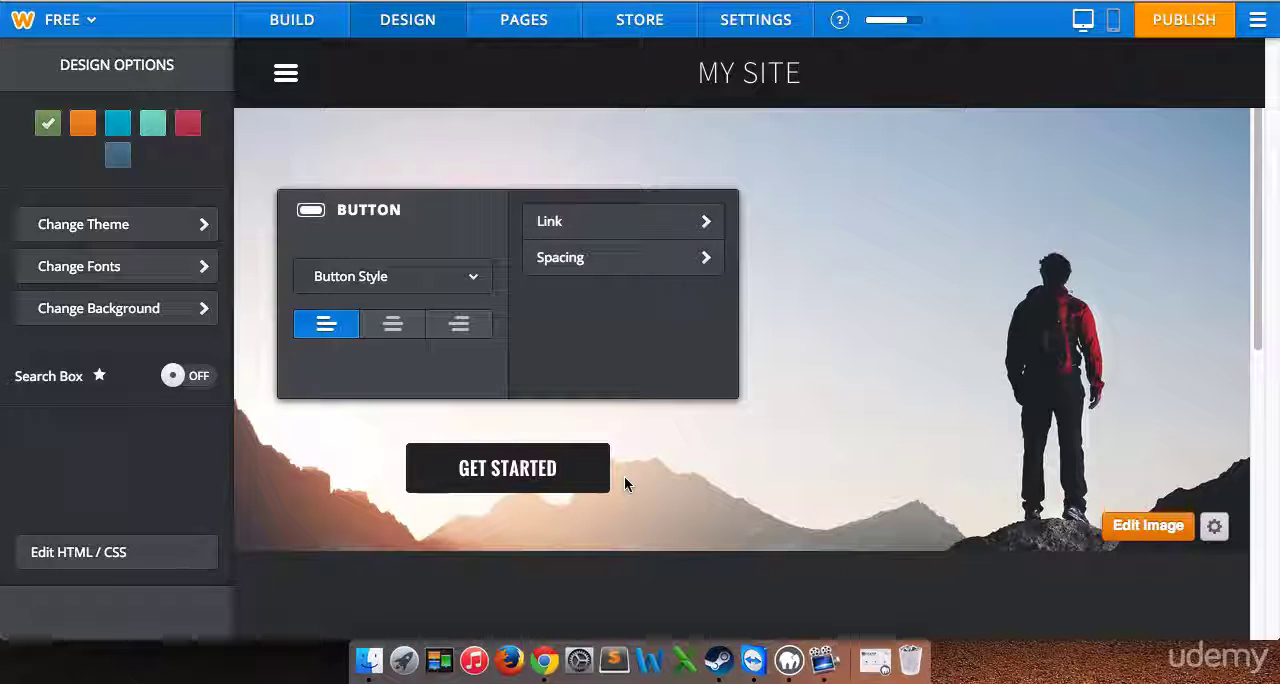
{"action": "mouse_move", "coordinate": [679, 443]}
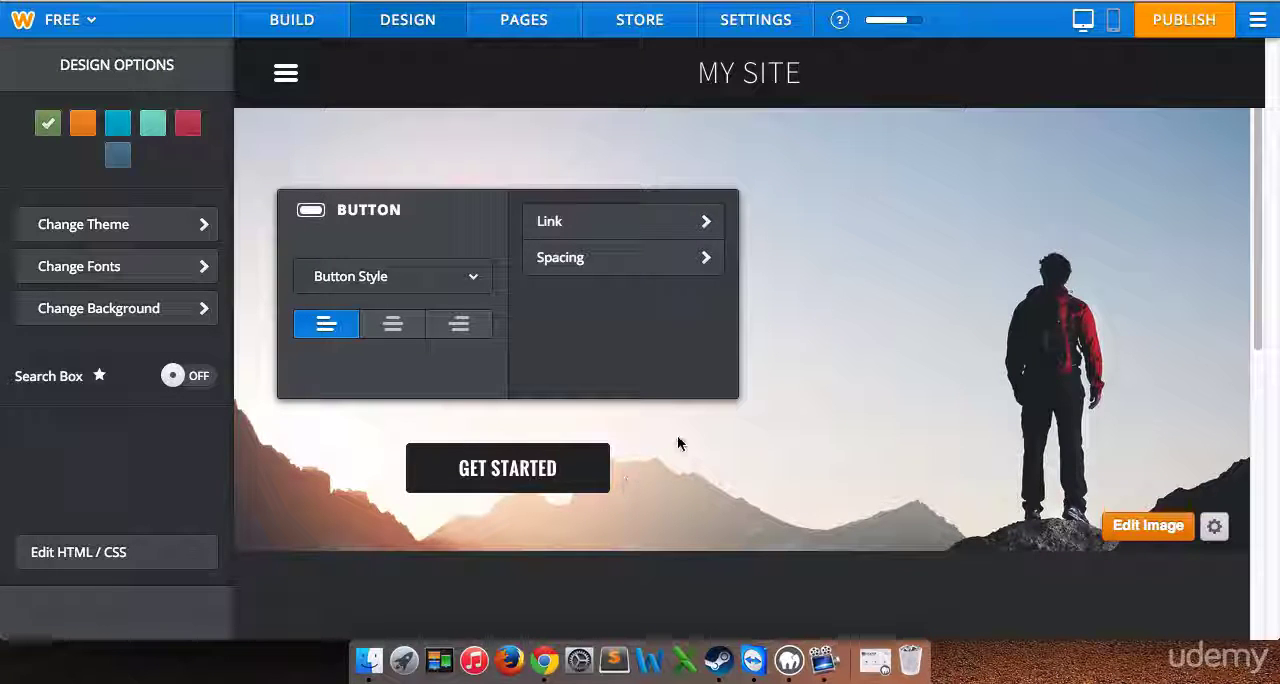
{"action": "mouse_move", "coordinate": [755, 402]}
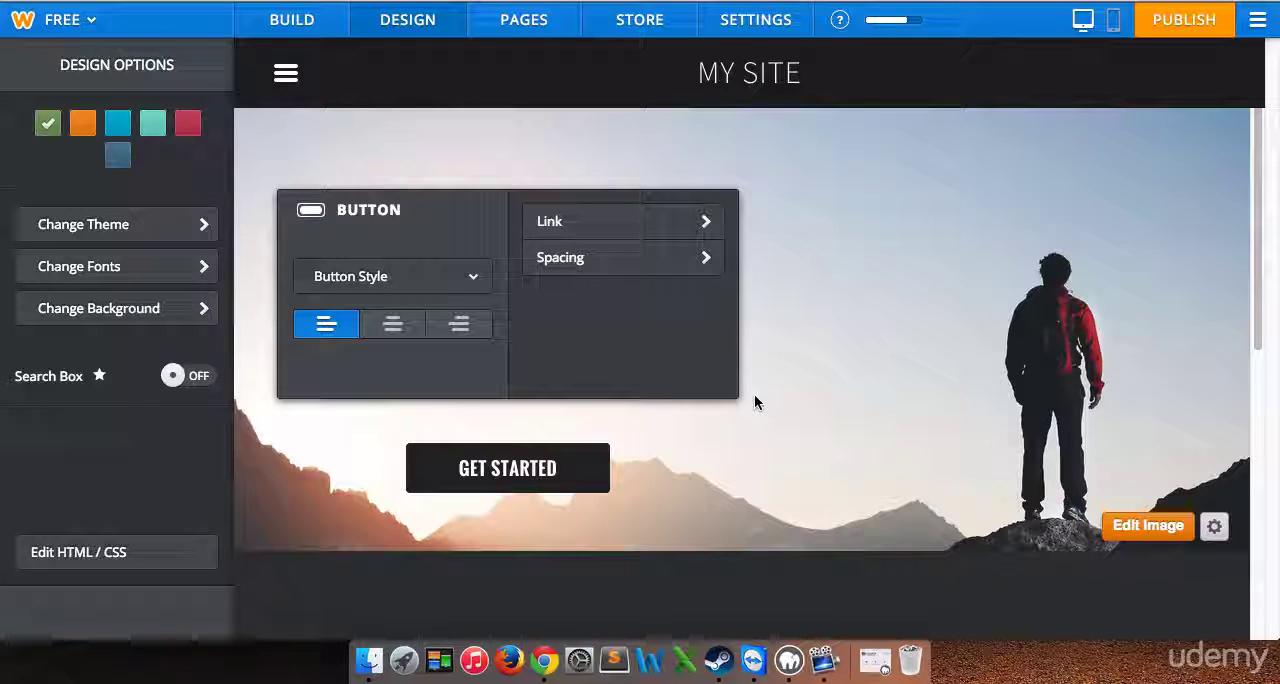
{"action": "mouse_move", "coordinate": [845, 456]}
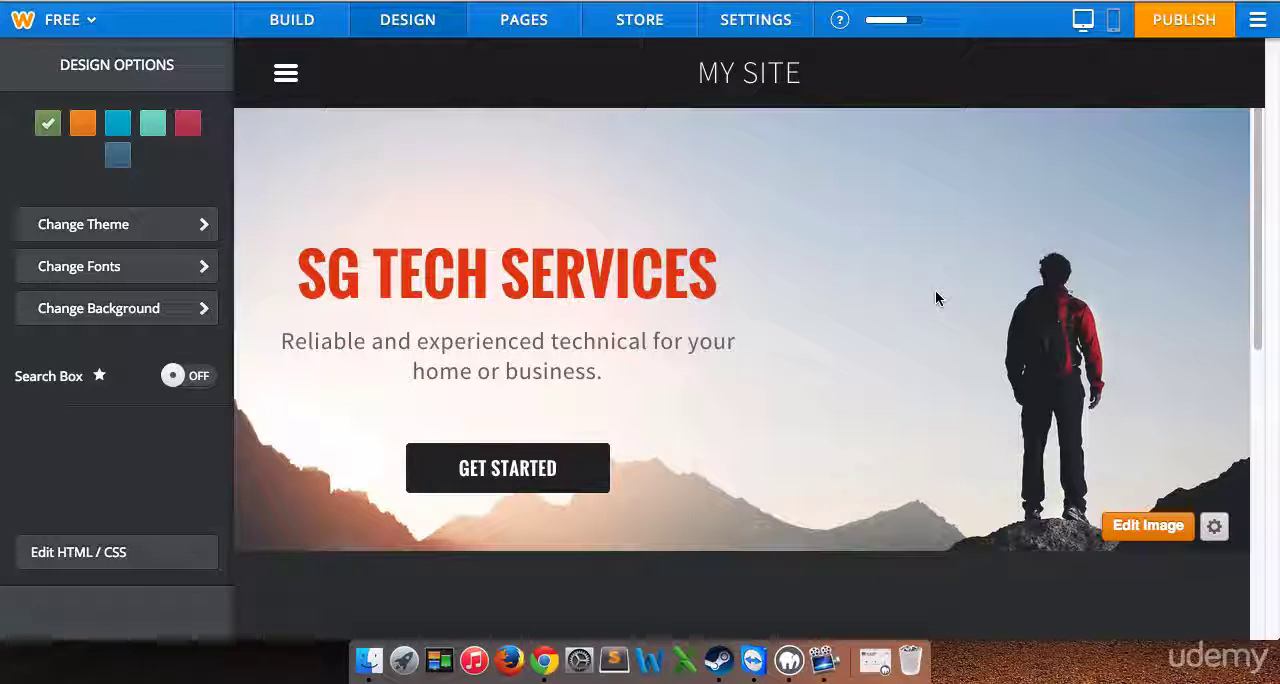
{"action": "mouse_move", "coordinate": [938, 297]}
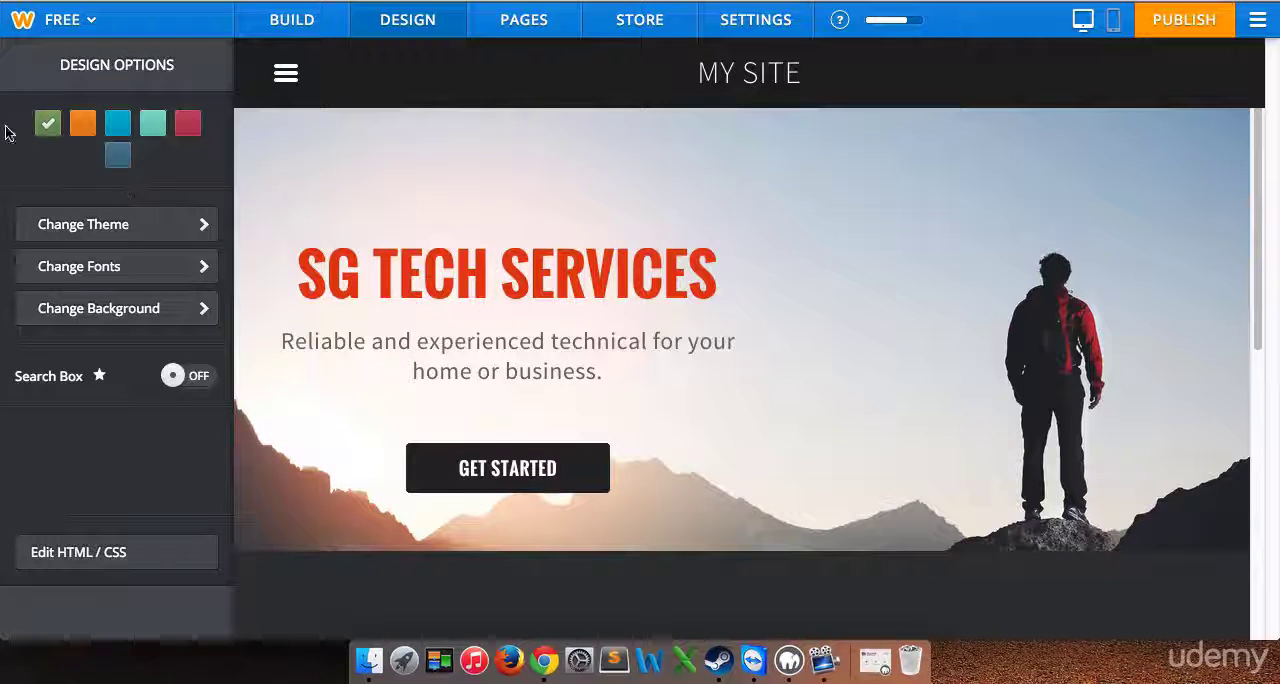
Preview orange, teal and crimson colour schemes, then apply dark slate blue.
{"action": "left_click", "coordinate": [82, 123]}
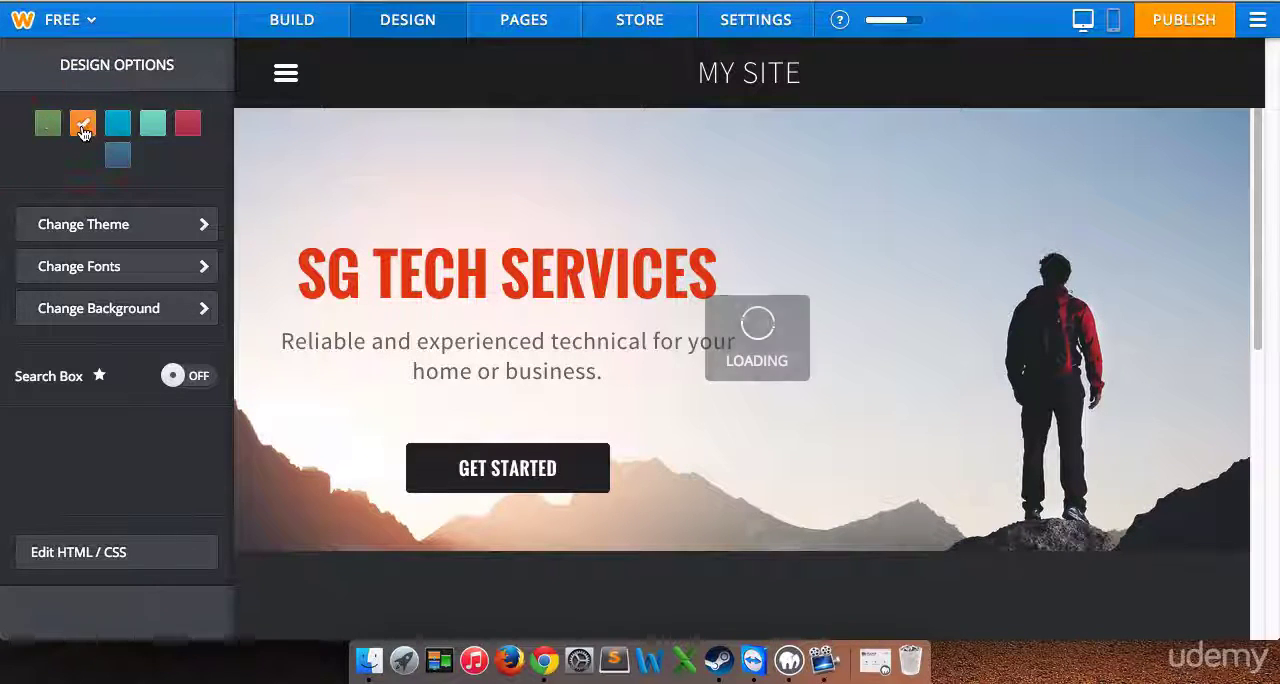
{"action": "left_click", "coordinate": [82, 122]}
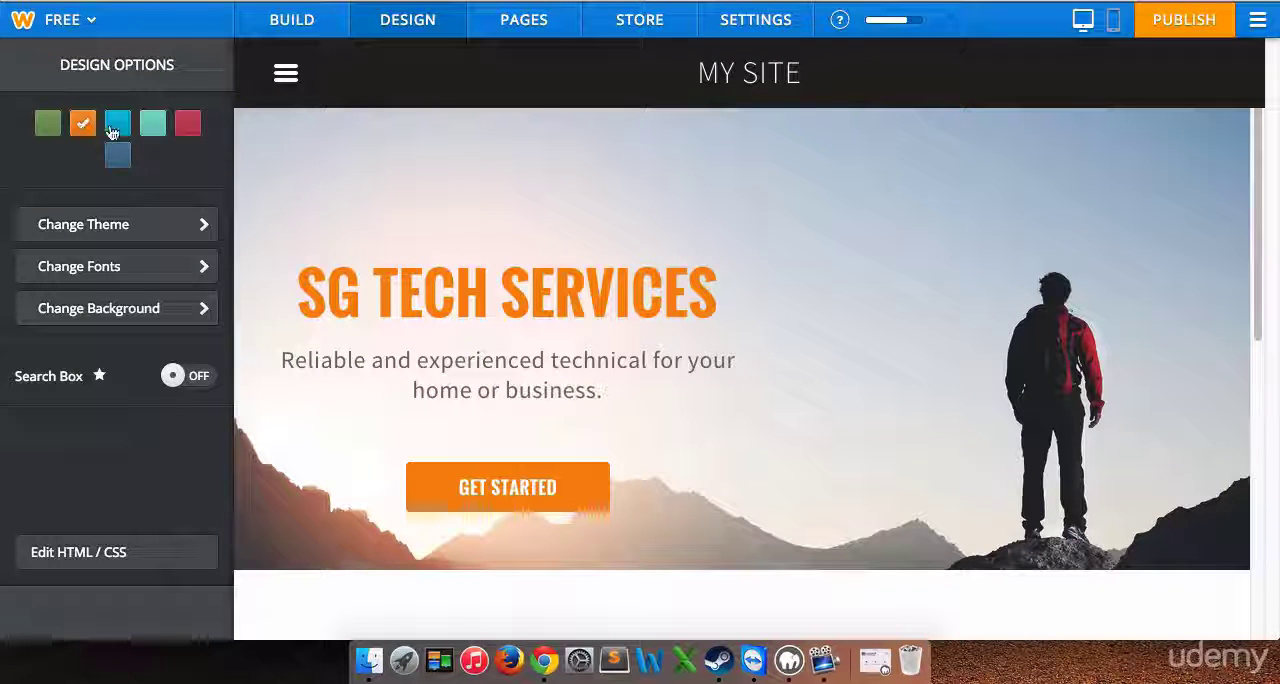
{"action": "left_click", "coordinate": [117, 122]}
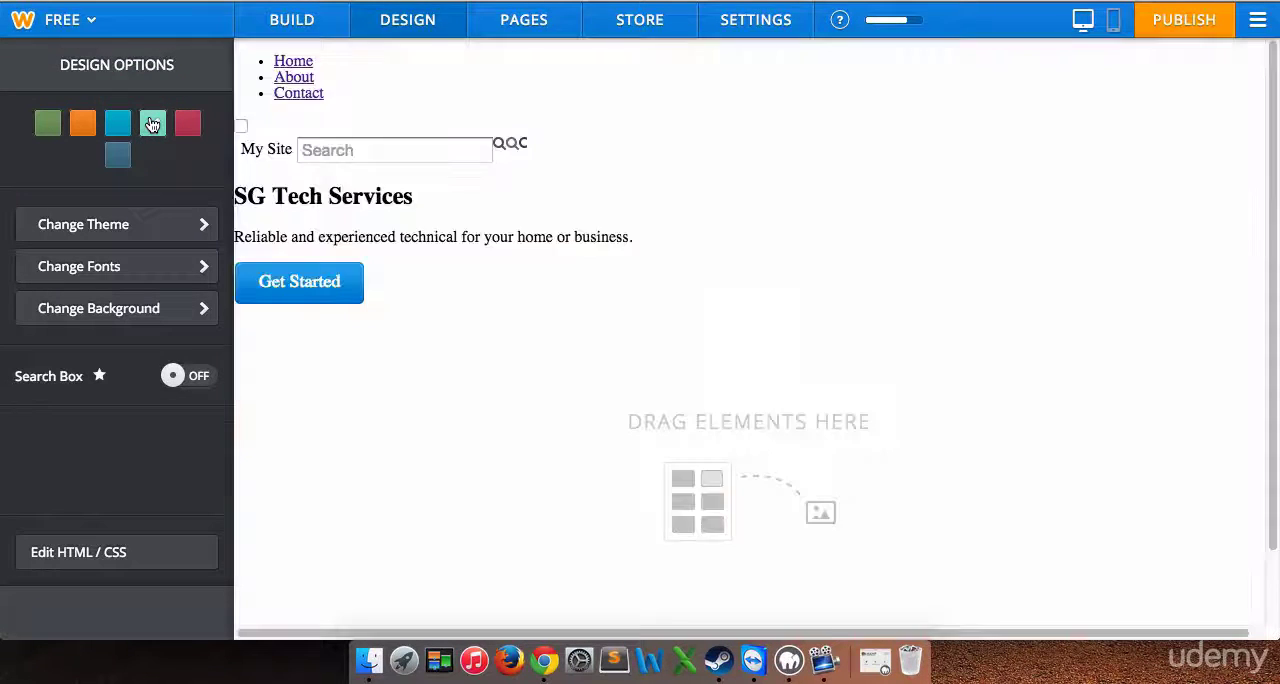
{"action": "left_click", "coordinate": [153, 122]}
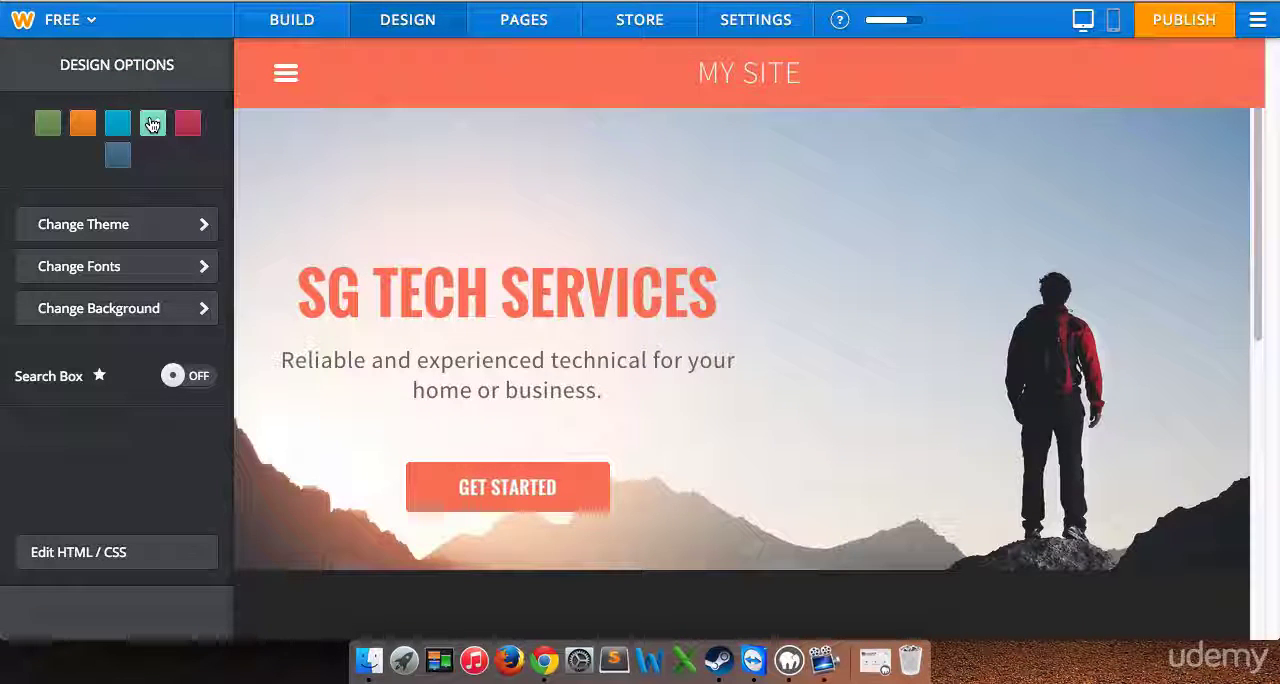
{"action": "left_click", "coordinate": [152, 122]}
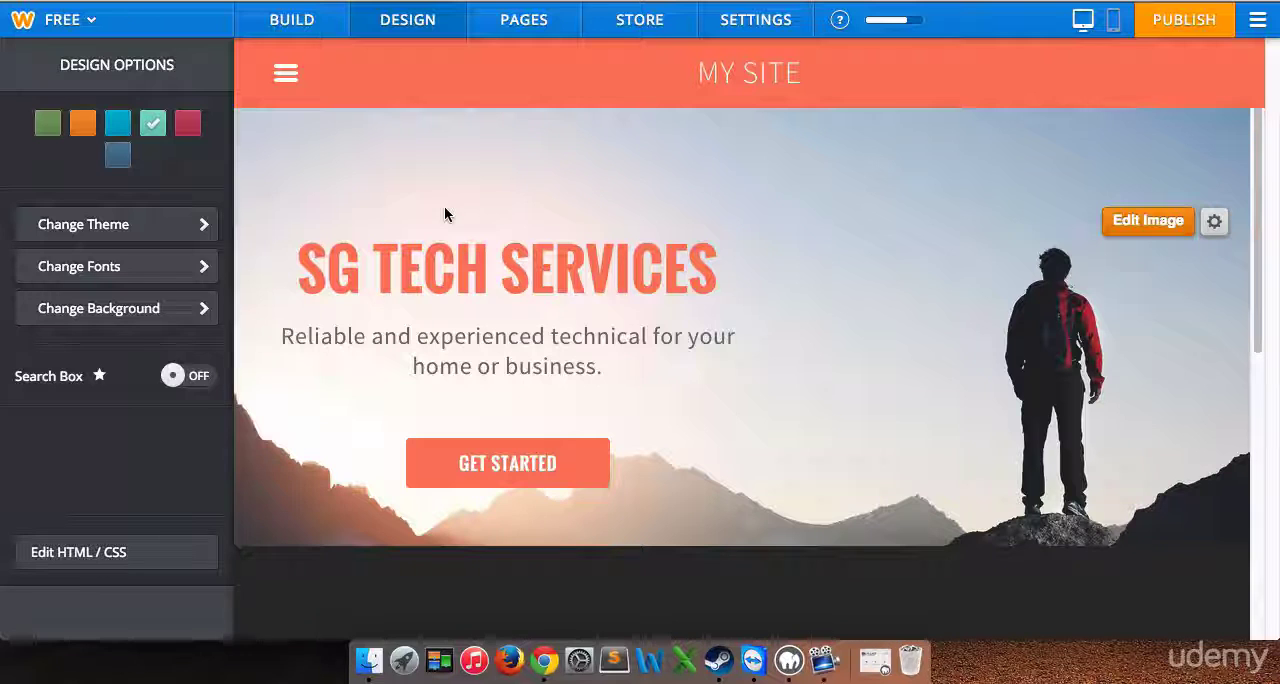
{"action": "left_click", "coordinate": [187, 123]}
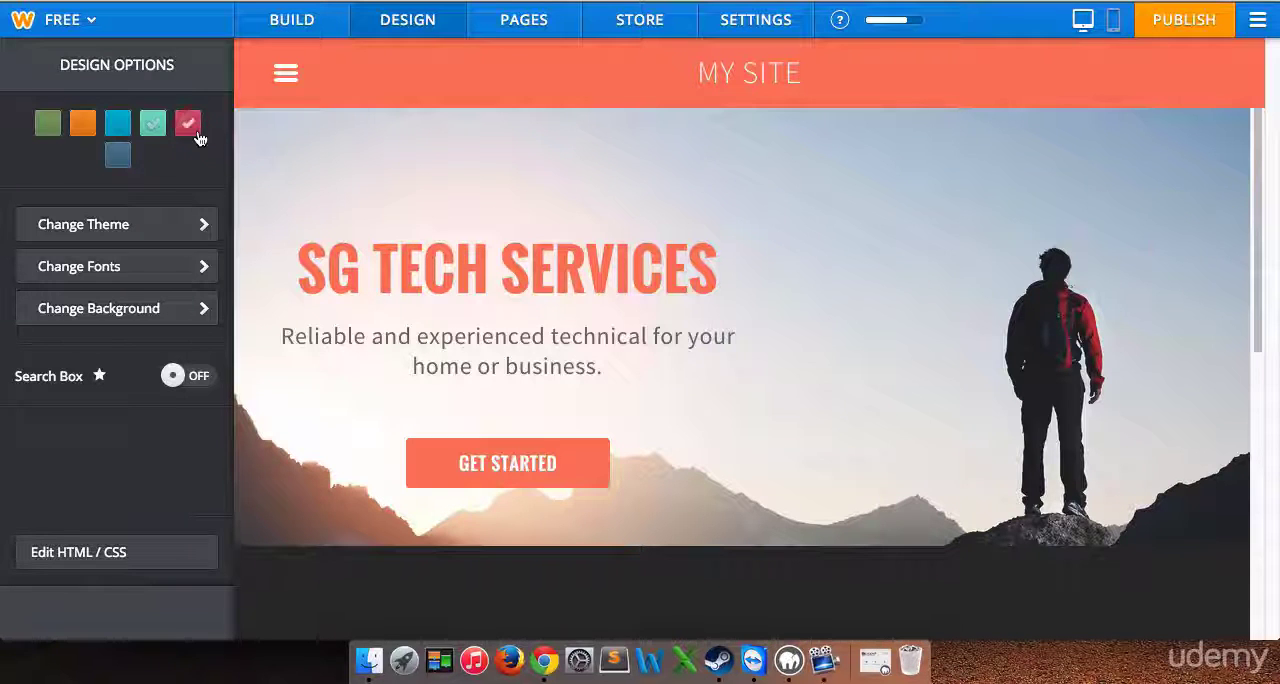
{"action": "left_click", "coordinate": [188, 123]}
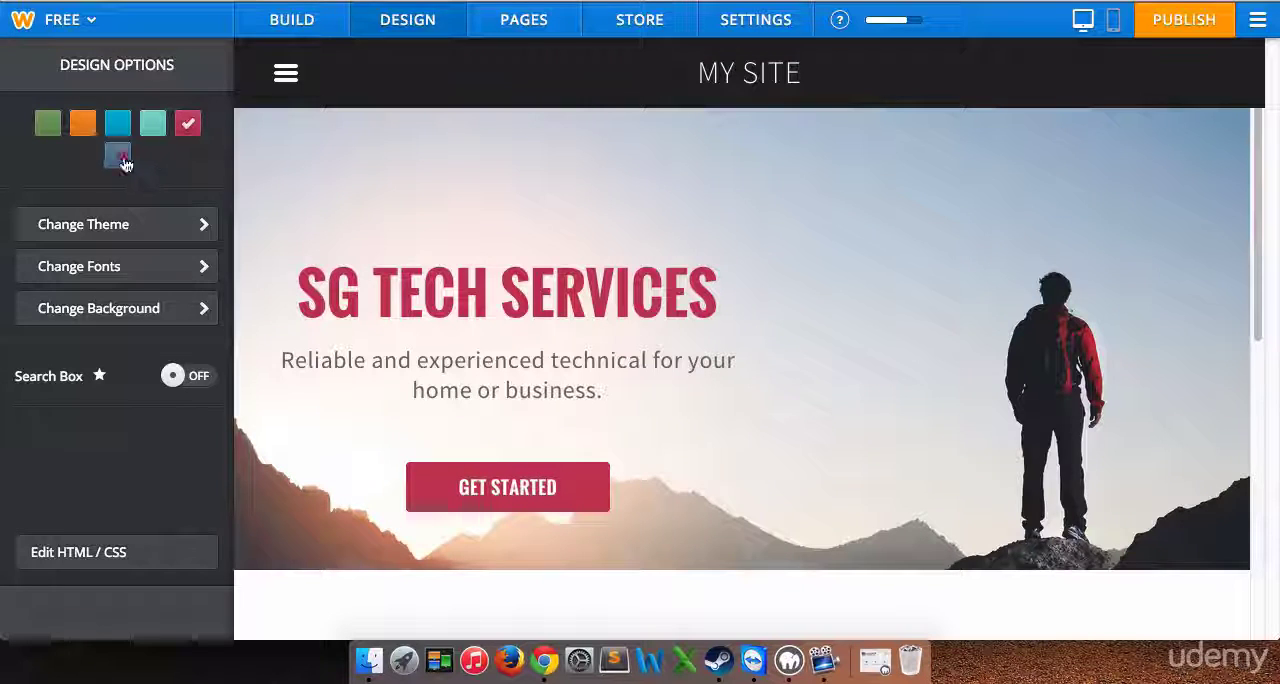
{"action": "left_click", "coordinate": [117, 154]}
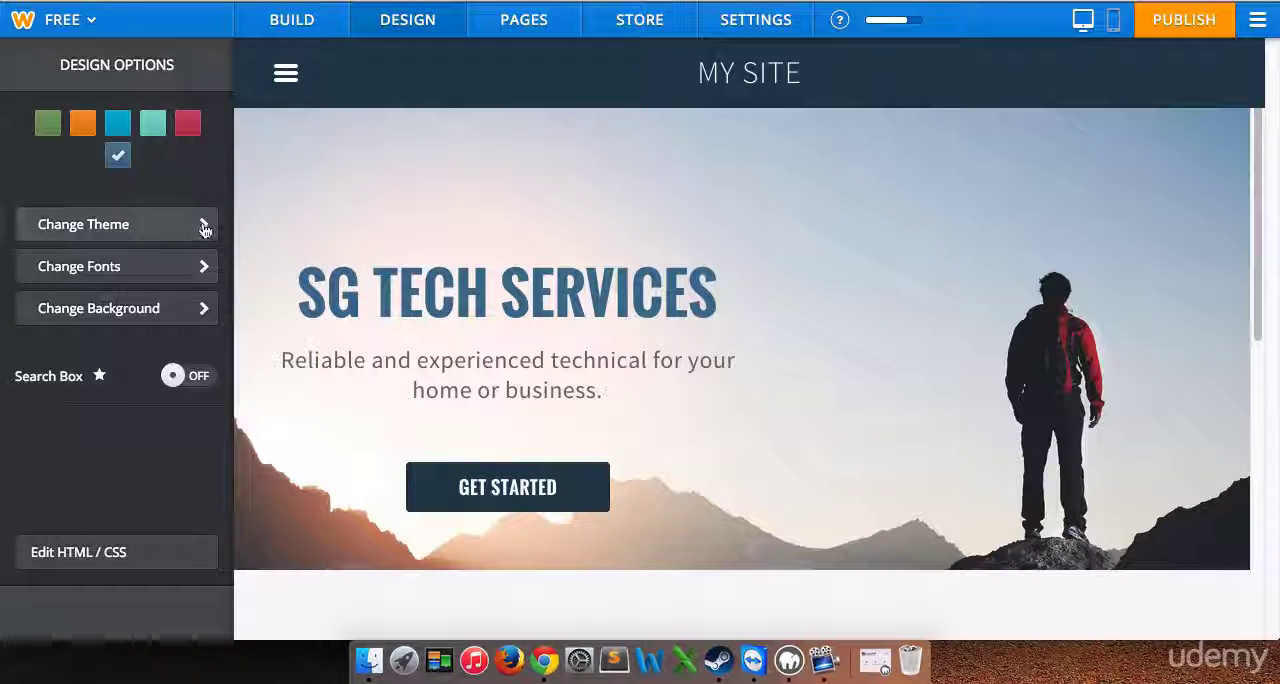
Open the Change Theme gallery and scroll through the available theme designs.
{"action": "left_click", "coordinate": [116, 224]}
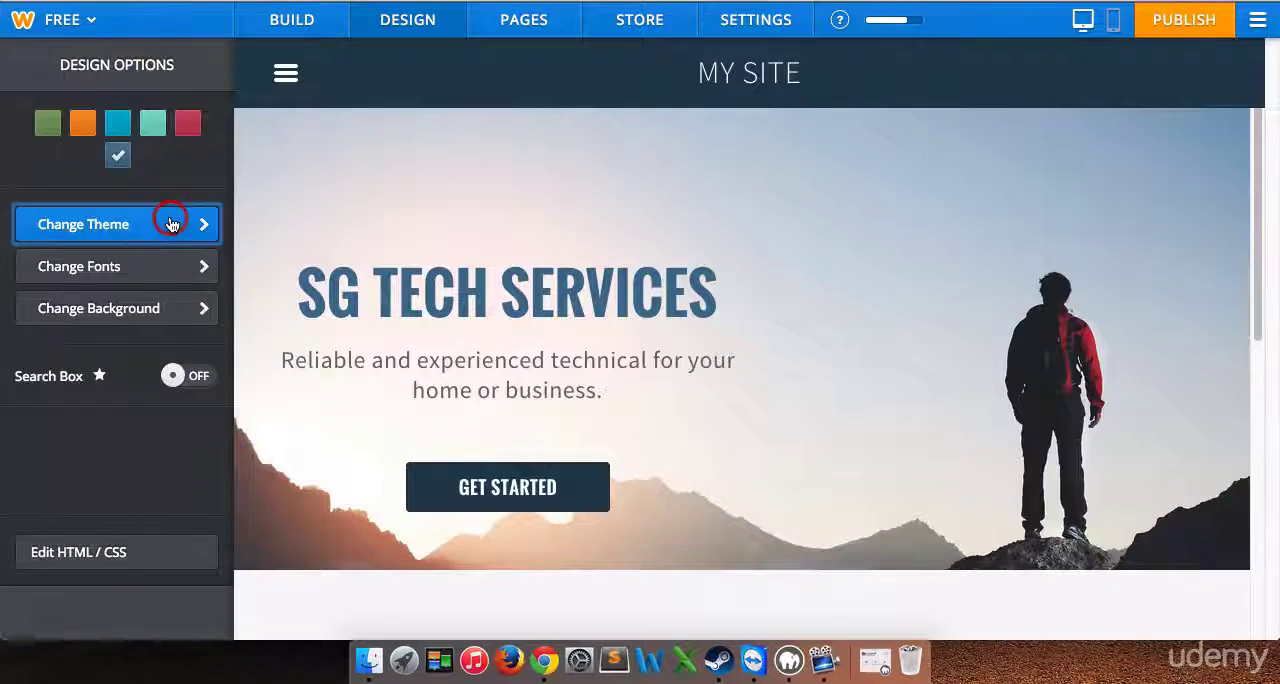
{"action": "left_click", "coordinate": [117, 223]}
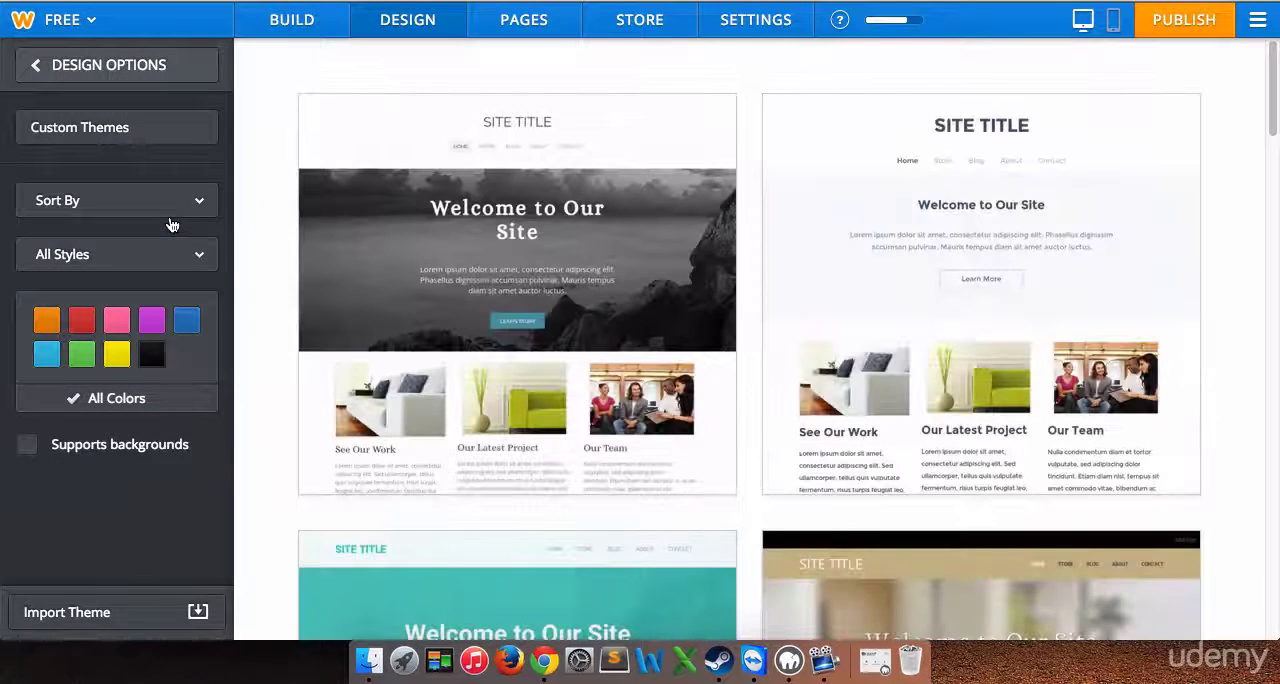
{"action": "scroll", "scroll_direction": "down", "scroll_amount": 3}
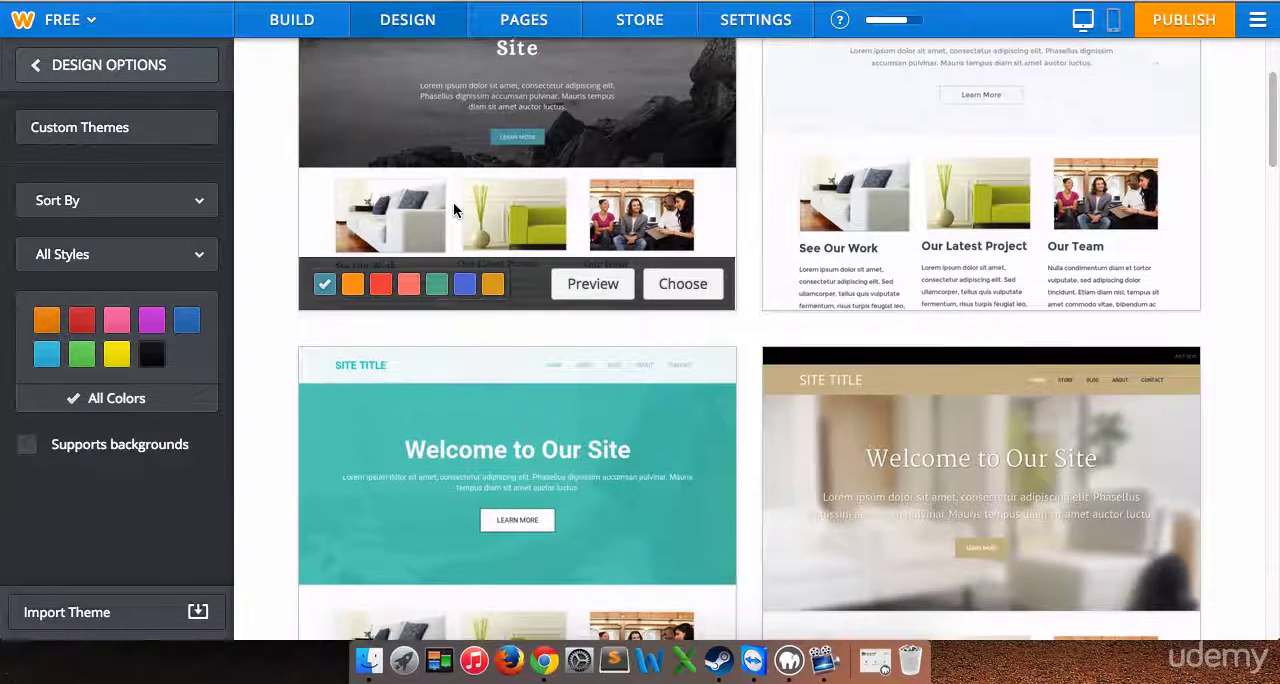
{"action": "scroll", "scroll_direction": "down", "scroll_amount": 3}
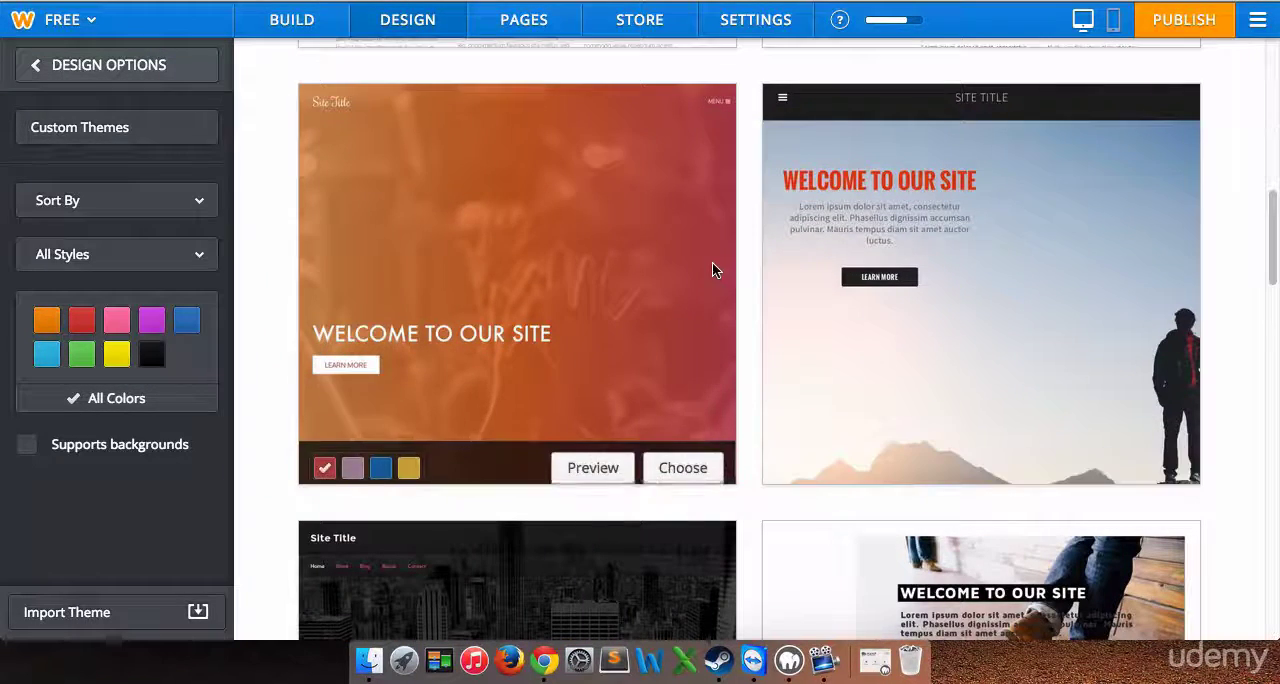
{"action": "scroll", "scroll_direction": "down", "scroll_amount": 3}
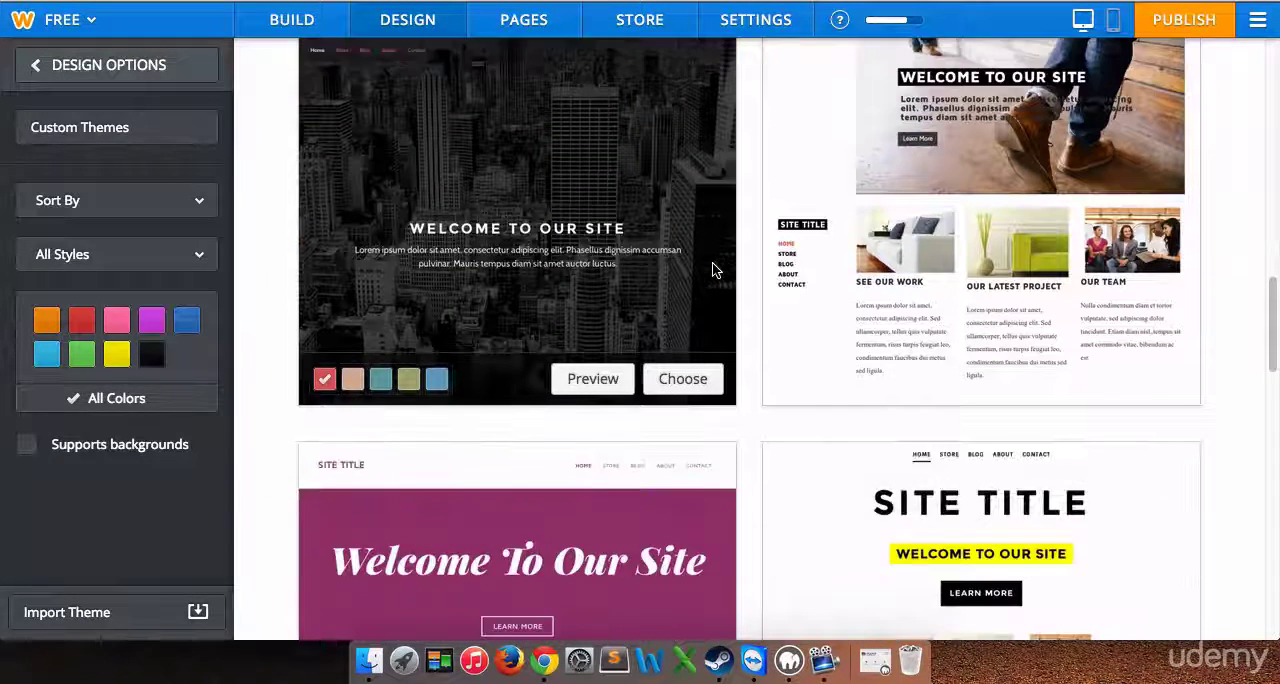
{"action": "scroll", "scroll_direction": "down", "scroll_amount": 3}
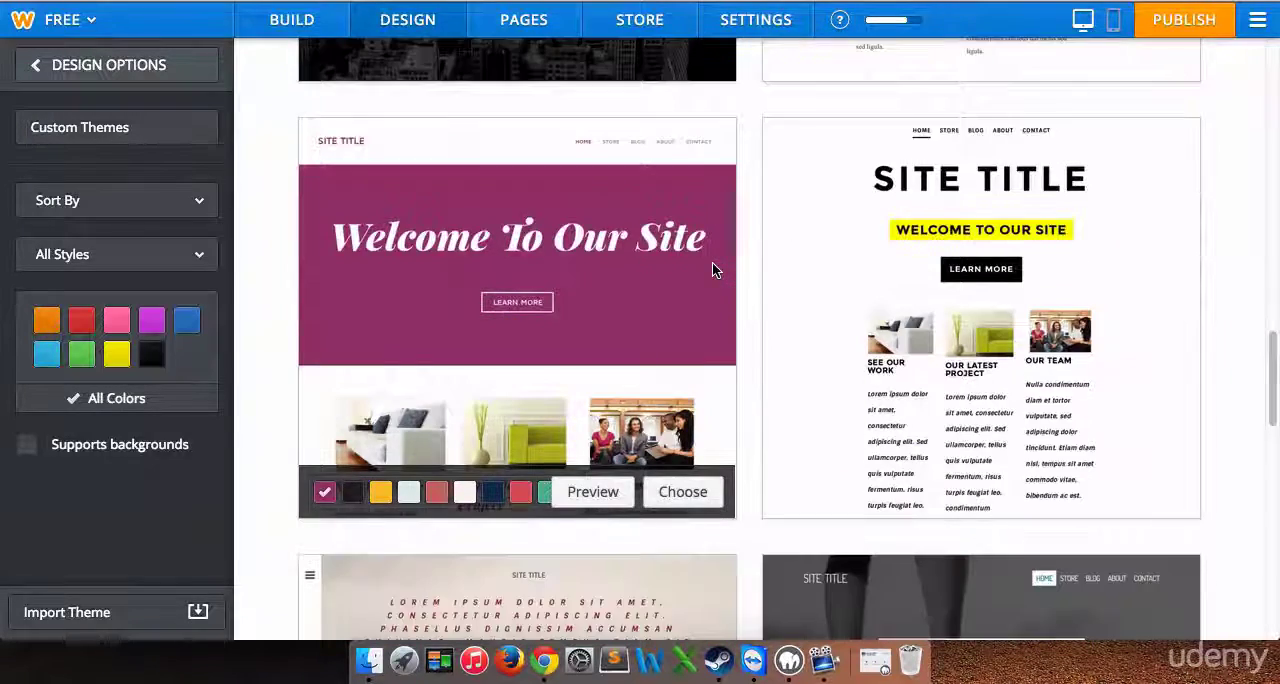
{"action": "scroll", "scroll_direction": "down", "scroll_amount": 3}
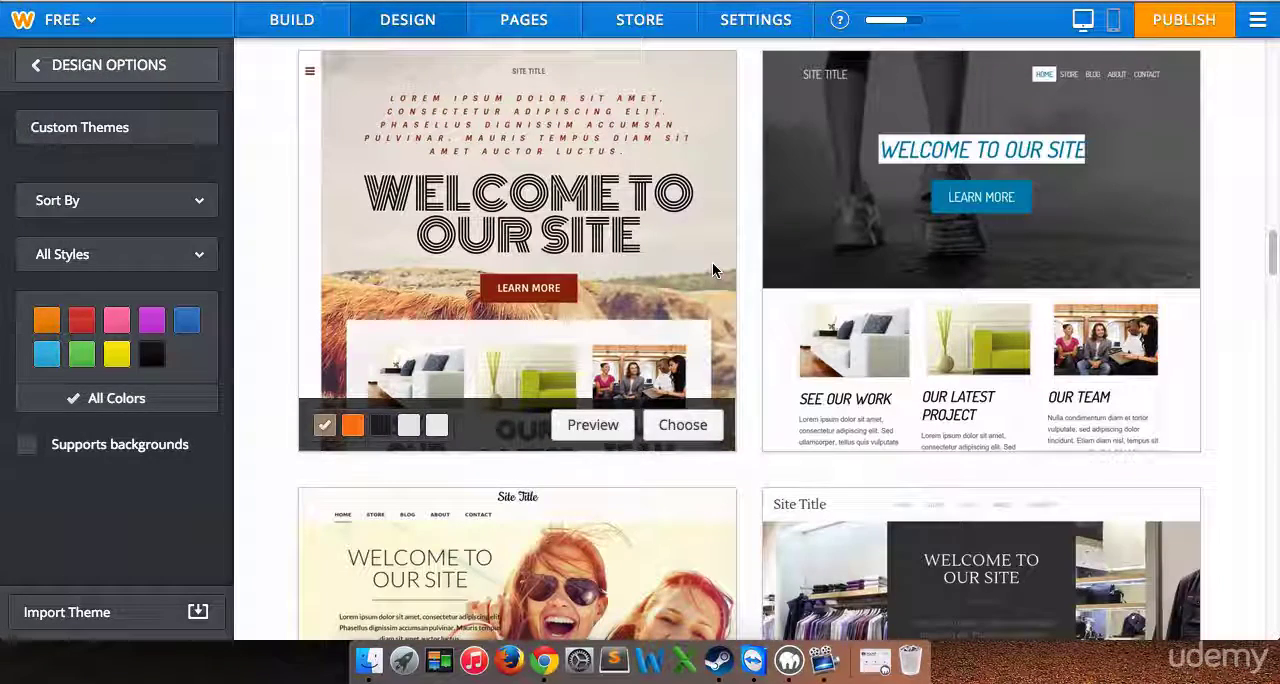
{"action": "scroll", "scroll_direction": "down", "scroll_amount": 3}
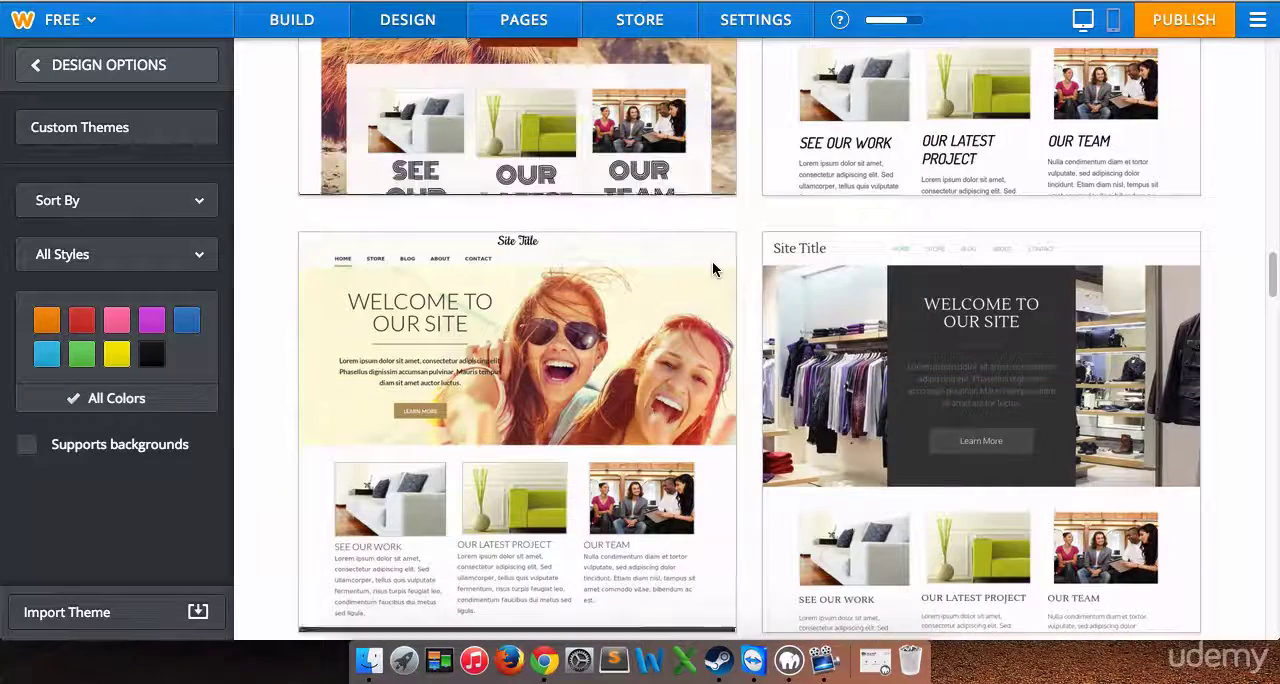
{"action": "scroll", "scroll_direction": "down", "scroll_amount": 3}
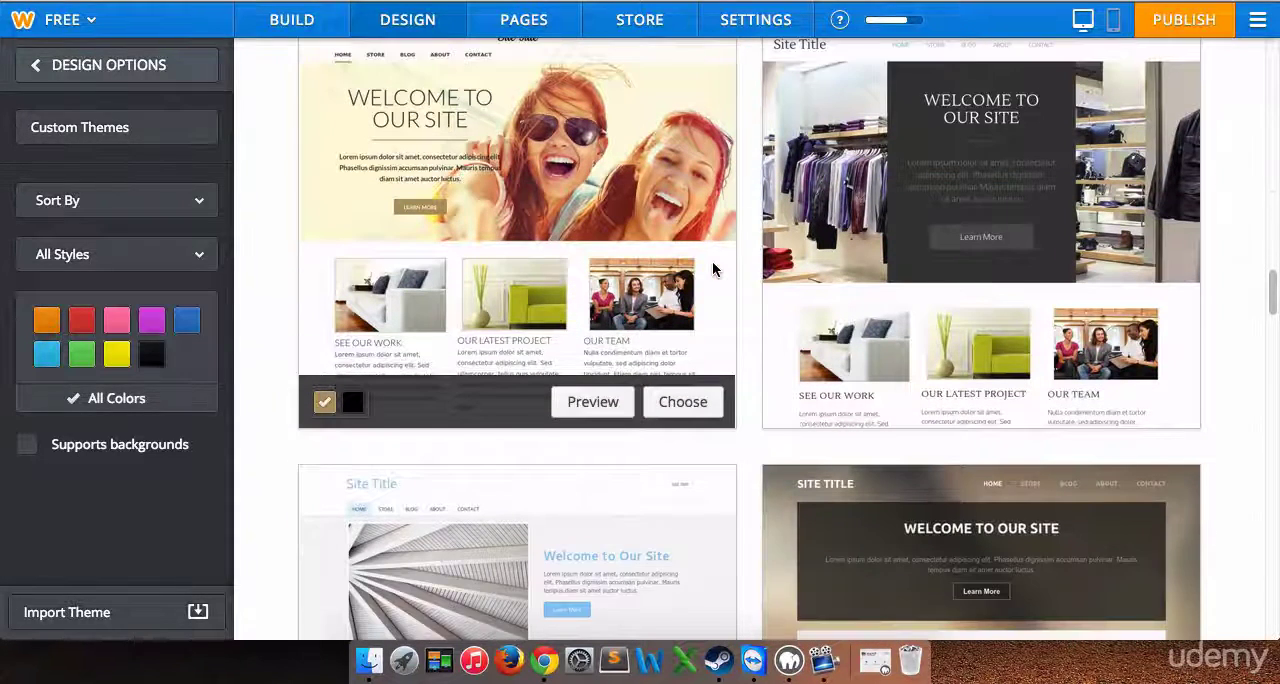
{"action": "scroll", "scroll_direction": "down", "scroll_amount": 3}
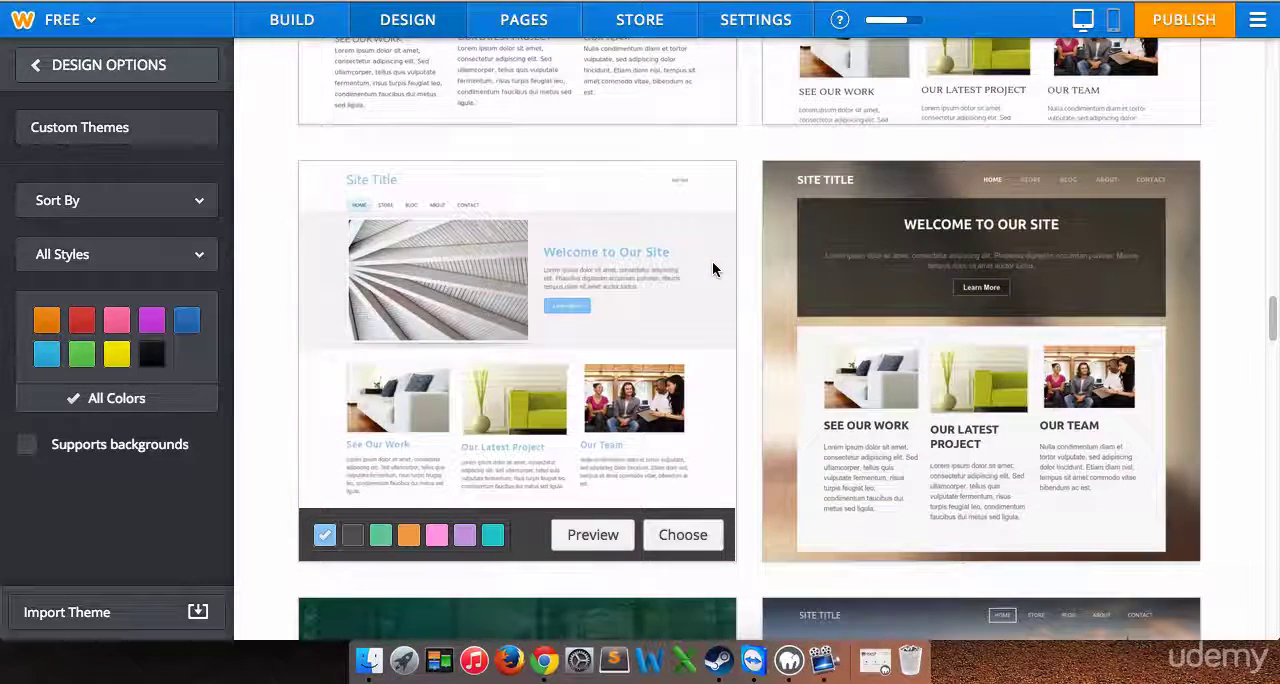
{"action": "scroll", "scroll_direction": "down", "scroll_amount": 3}
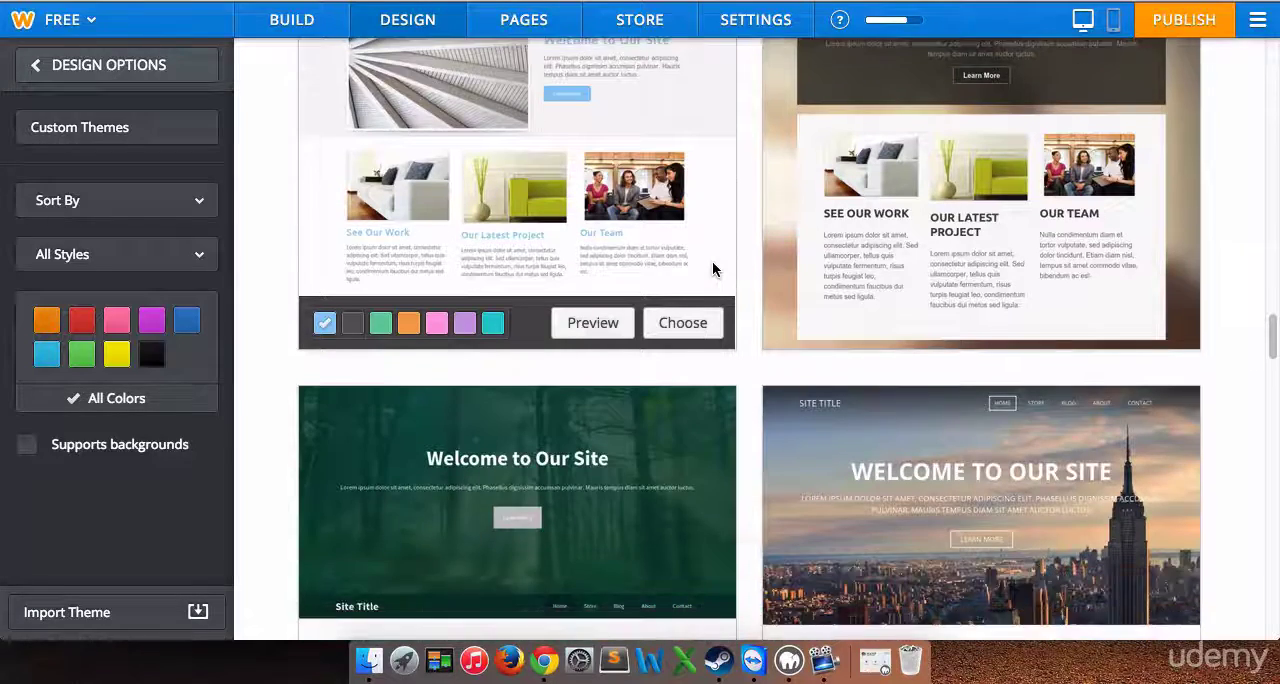
{"action": "scroll", "scroll_direction": "down", "scroll_amount": 3}
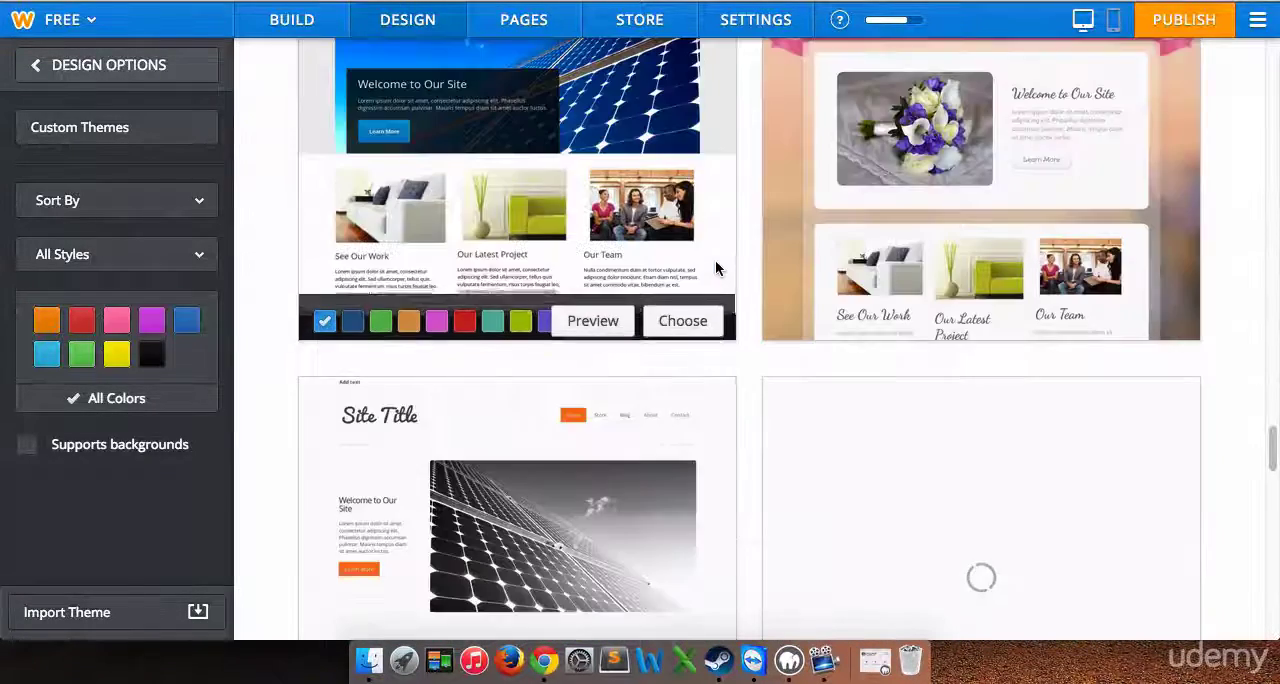
{"action": "scroll", "scroll_direction": "down", "scroll_amount": 3}
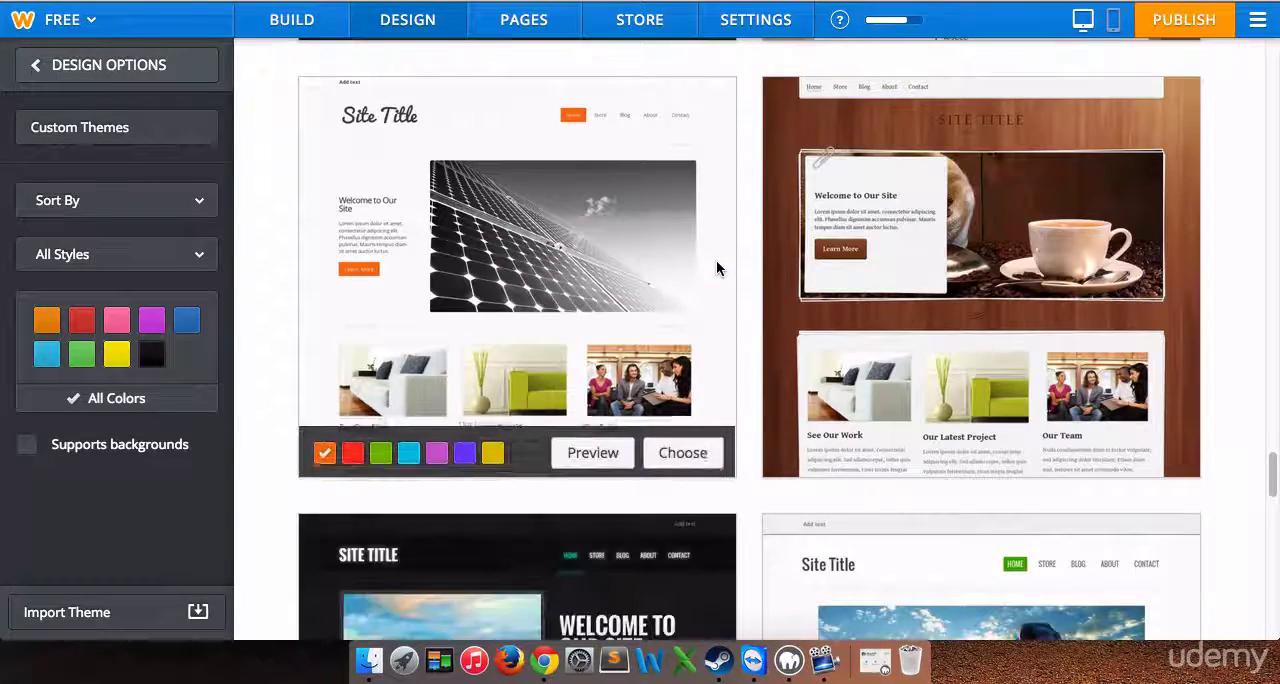
{"action": "scroll", "scroll_direction": "down", "scroll_amount": 3}
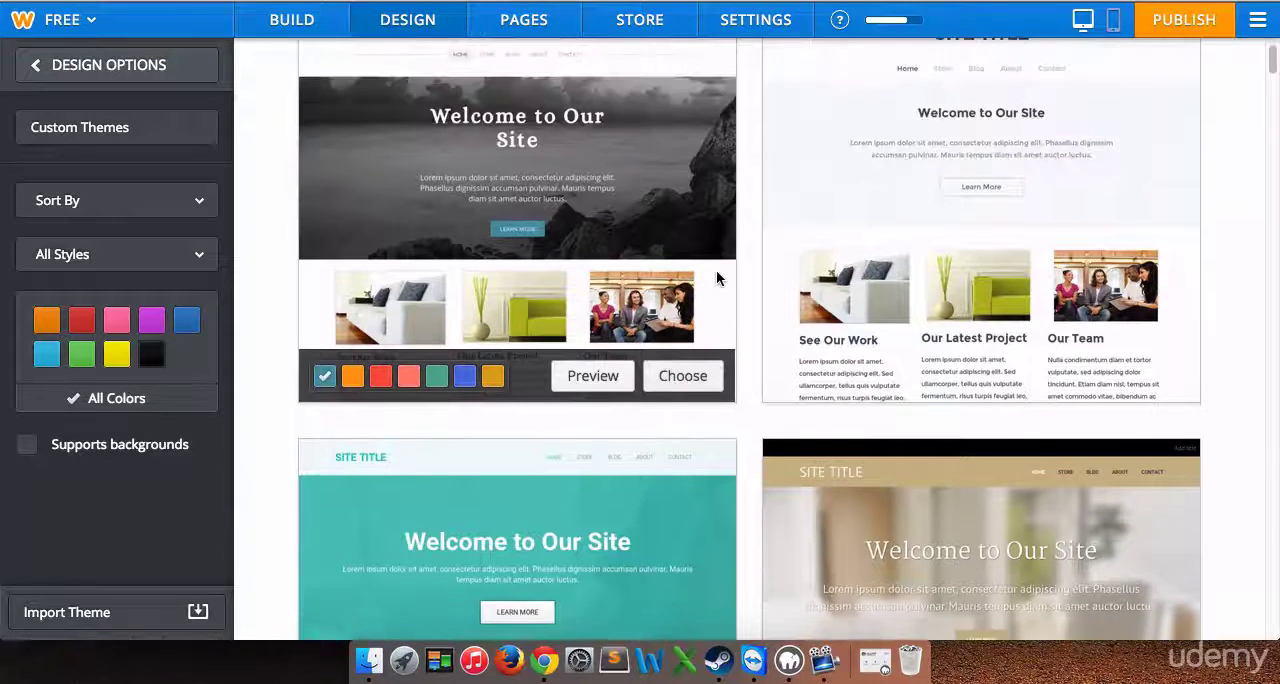
{"action": "mouse_move", "coordinate": [550, 203]}
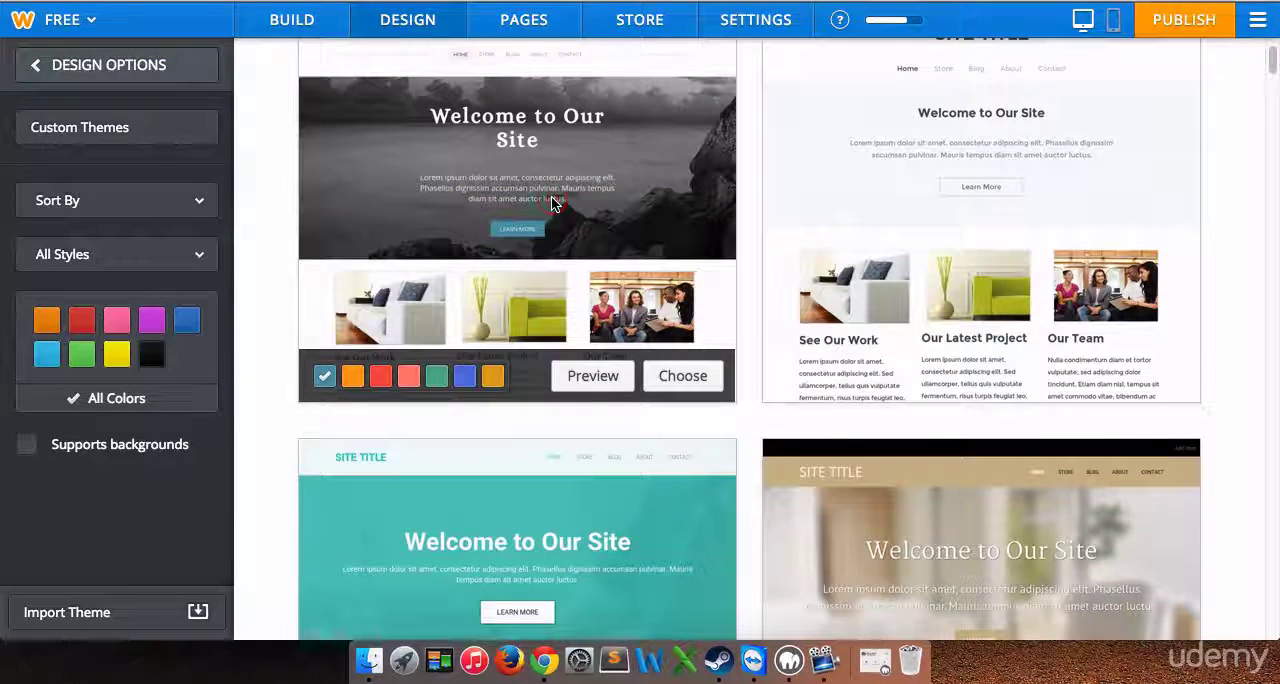
Apply the black-and-white rocky-sea theme and begin editing the SG Tech Services headline.
{"action": "left_click", "coordinate": [682, 376]}
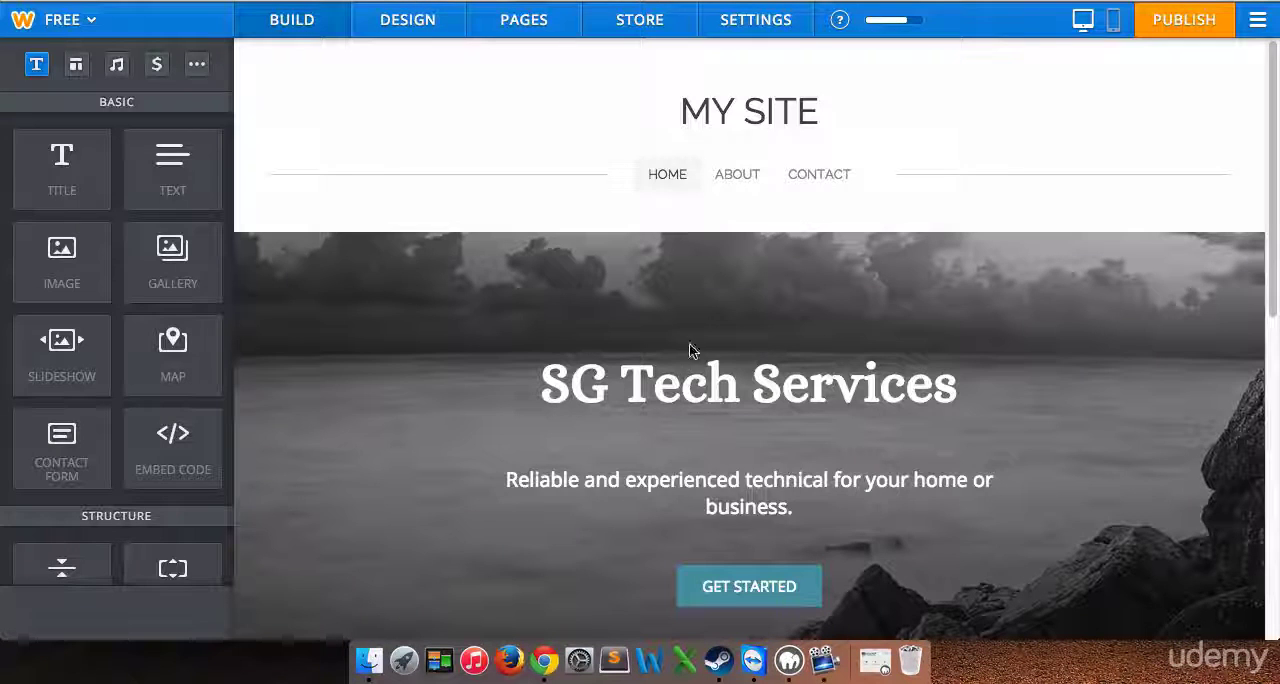
{"action": "scroll", "scroll_direction": "down", "scroll_amount": 3}
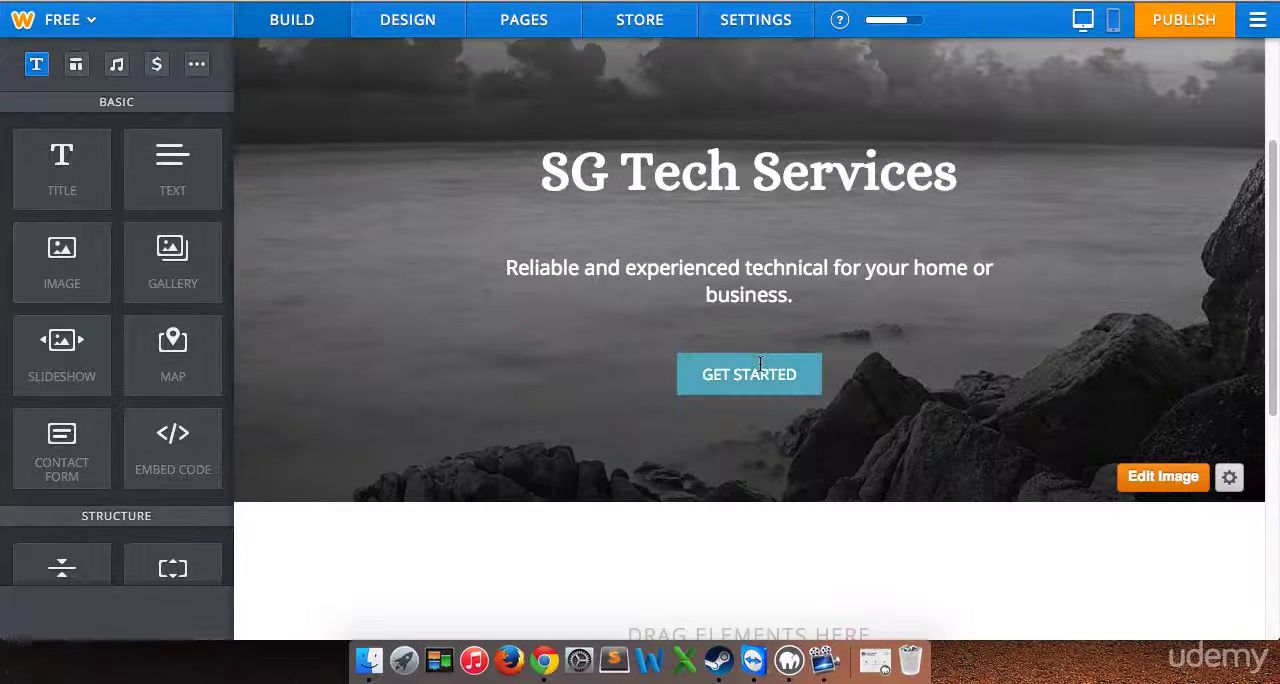
{"action": "scroll", "scroll_direction": "down", "scroll_amount": 3}
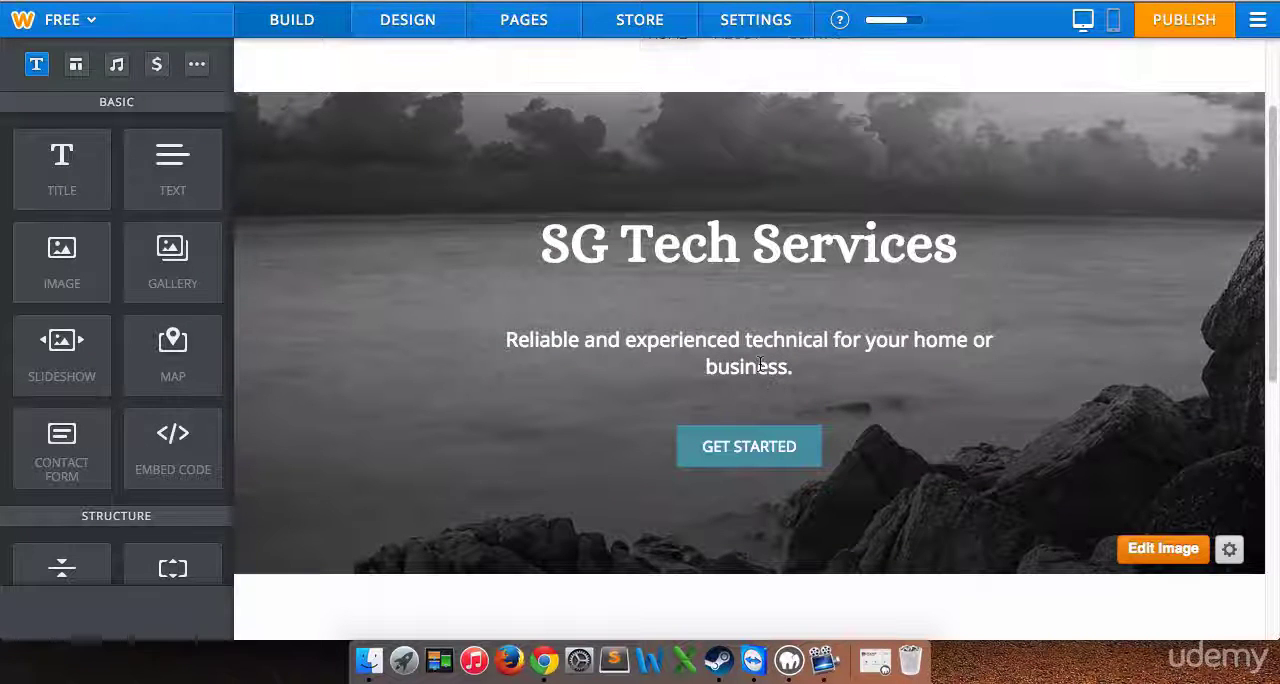
{"action": "left_click", "coordinate": [748, 243]}
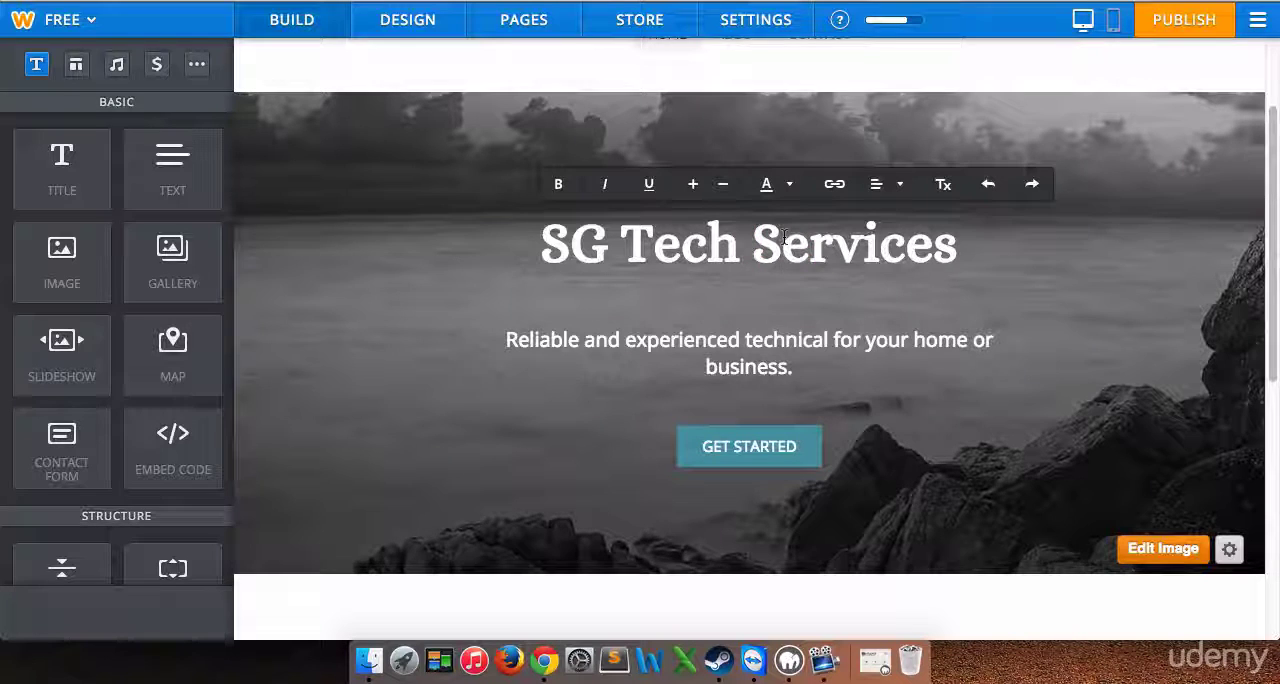
{"action": "mouse_move", "coordinate": [295, 130]}
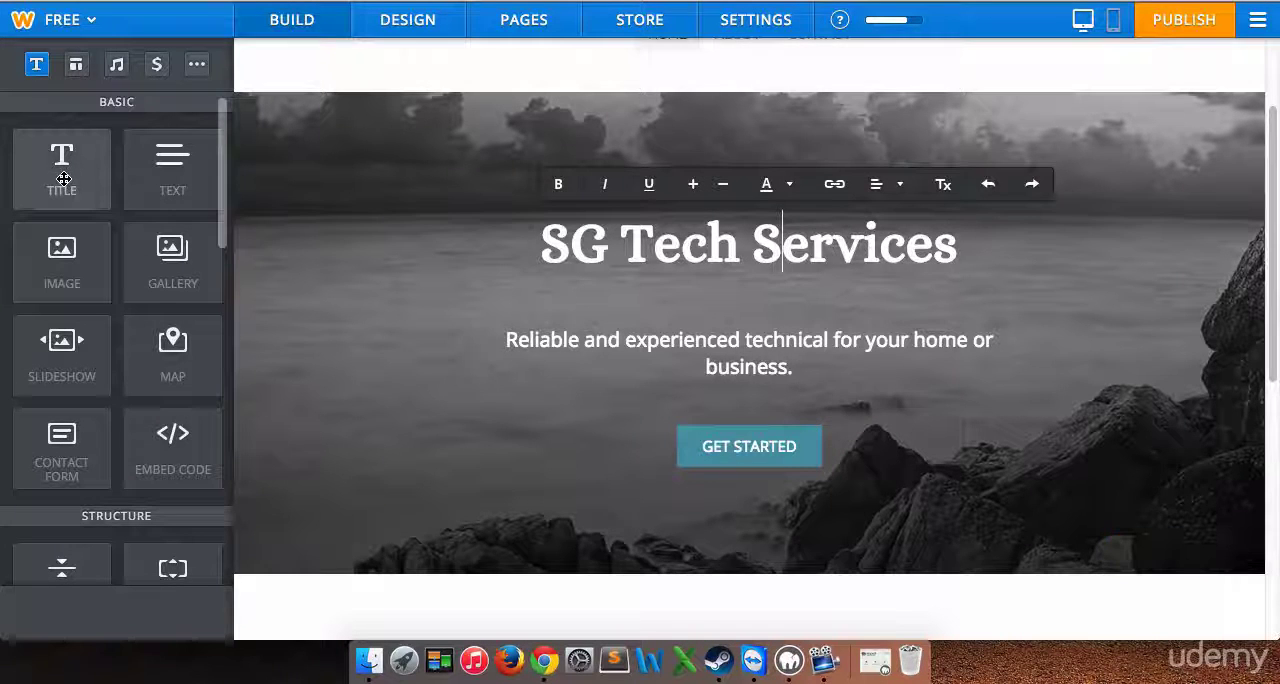
{"action": "mouse_move", "coordinate": [62, 263]}
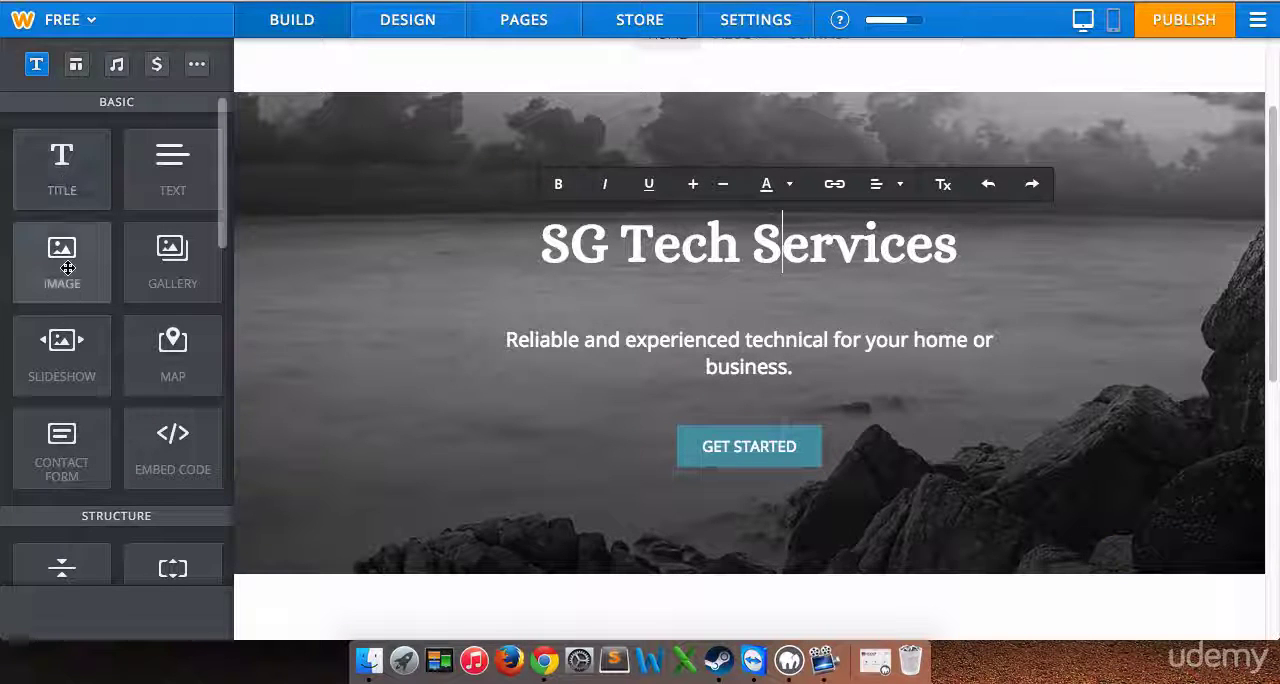